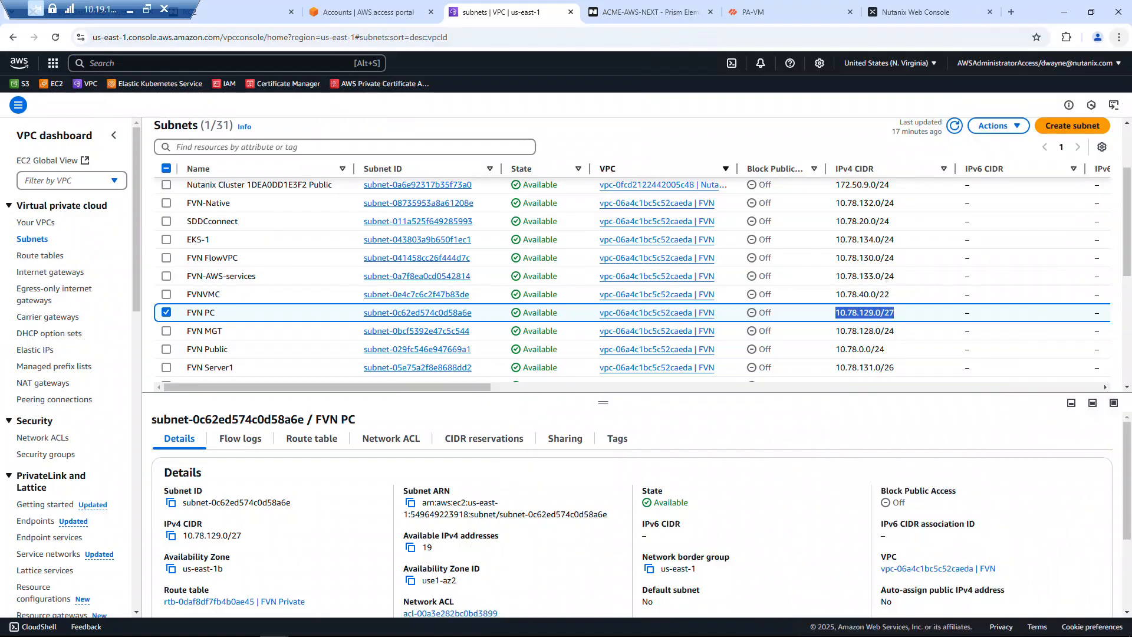
mouse_move(559, 137)
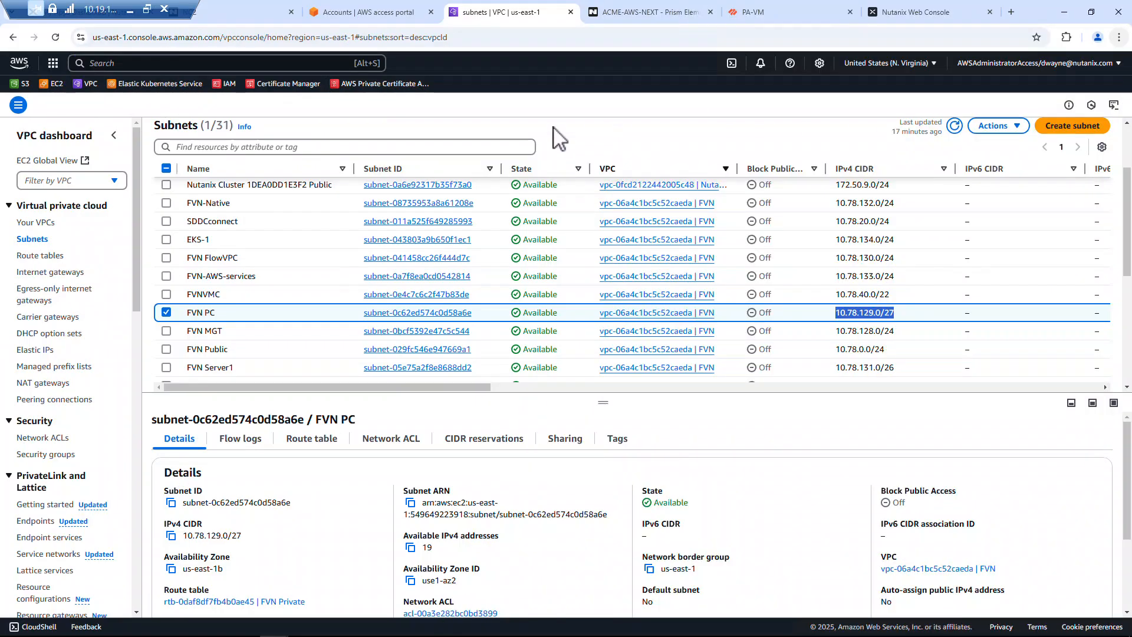
mouse_move(491, 309)
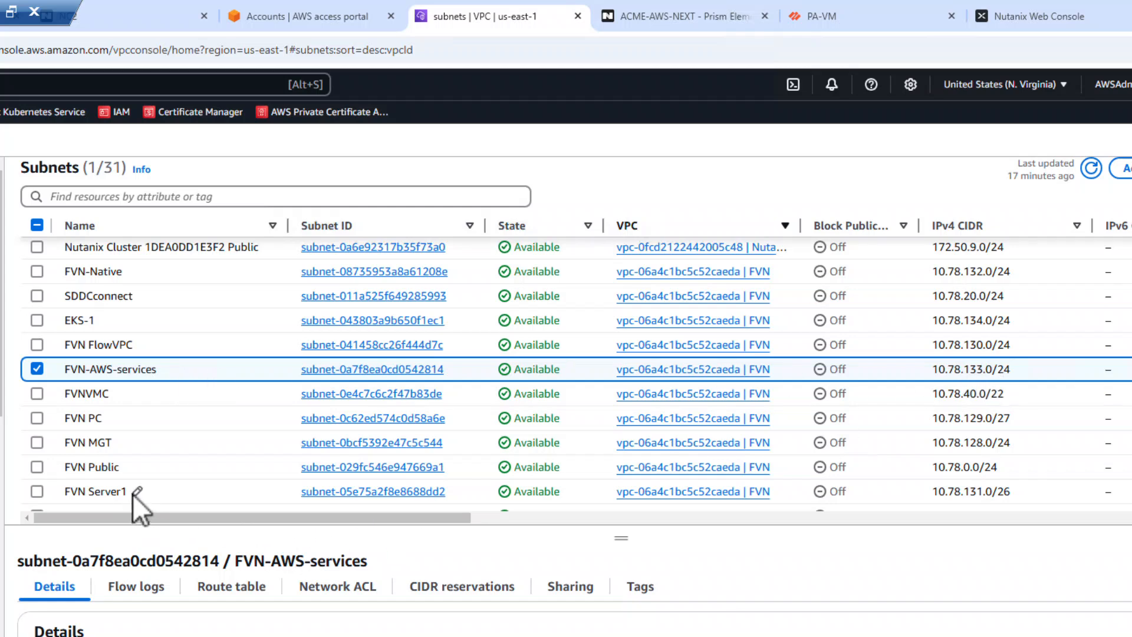
Step: View the FVN Server1 subnet's details showing IPv4 CIDR 10.78.131.0/26
click(56, 474)
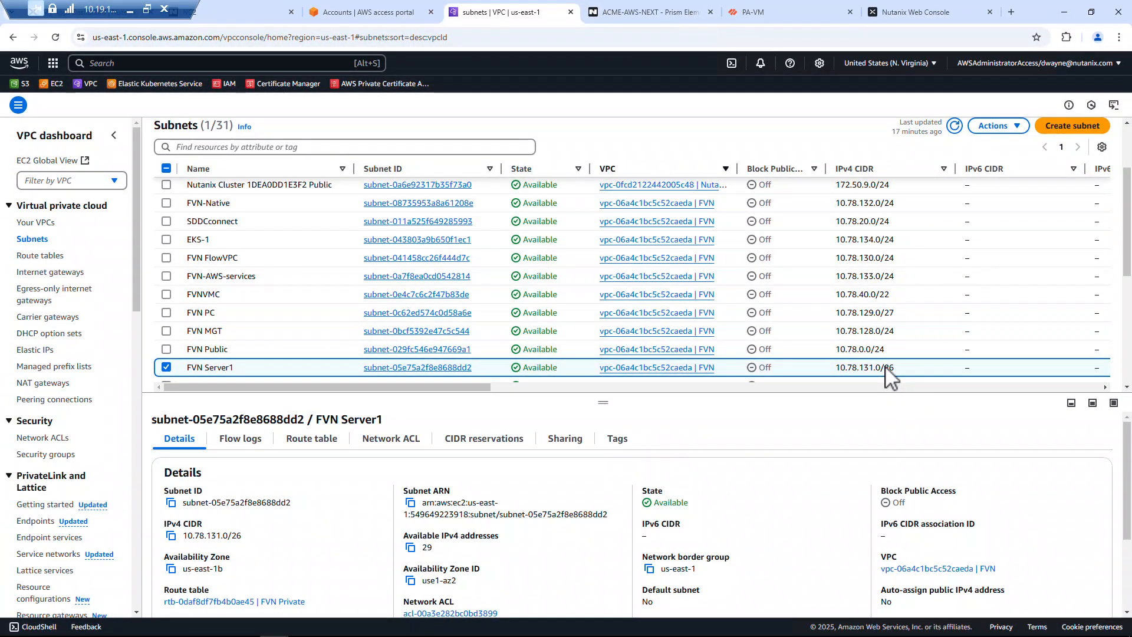
mouse_move(865, 387)
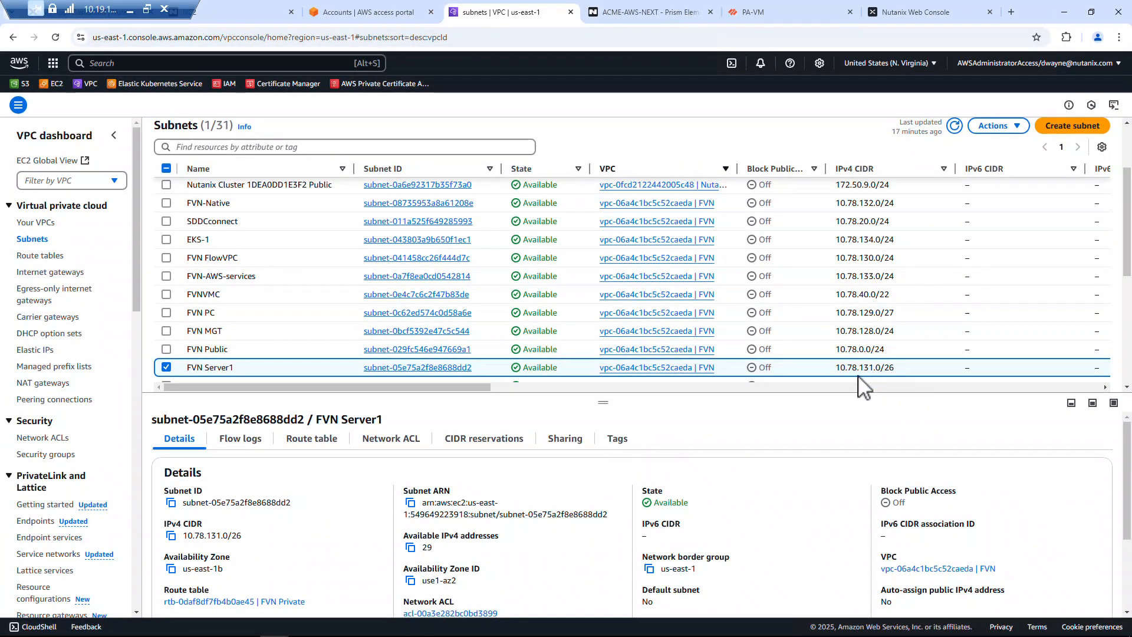
Step: In Prism Element Settings > Network Configuration, review the four subnets and highlight servers 10.78.131.0/26
click(647, 12)
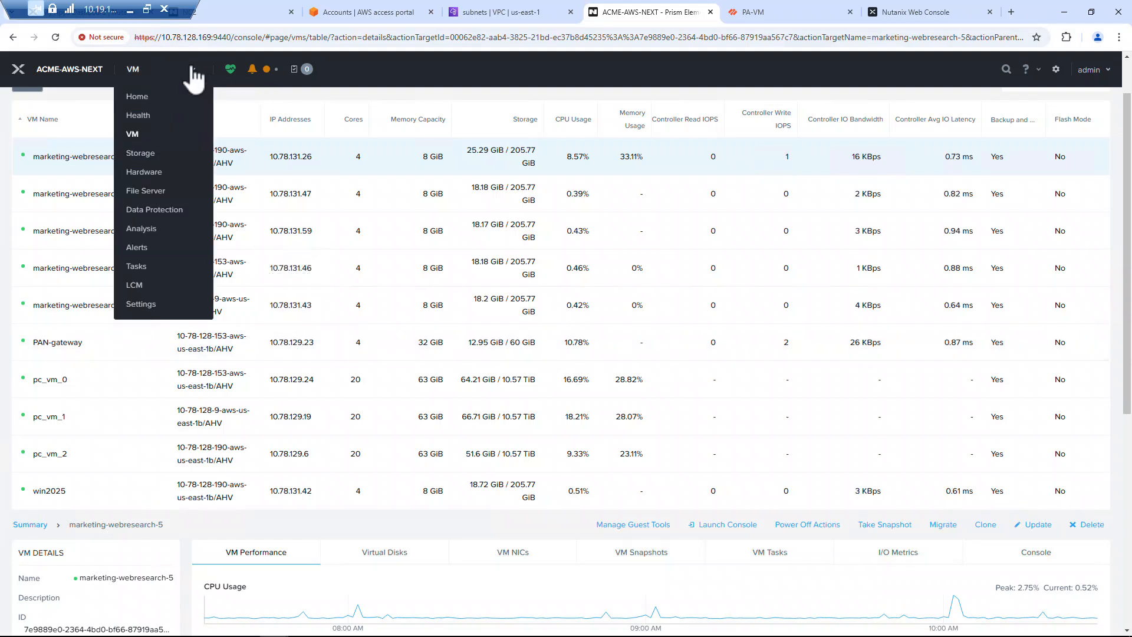
click(140, 303)
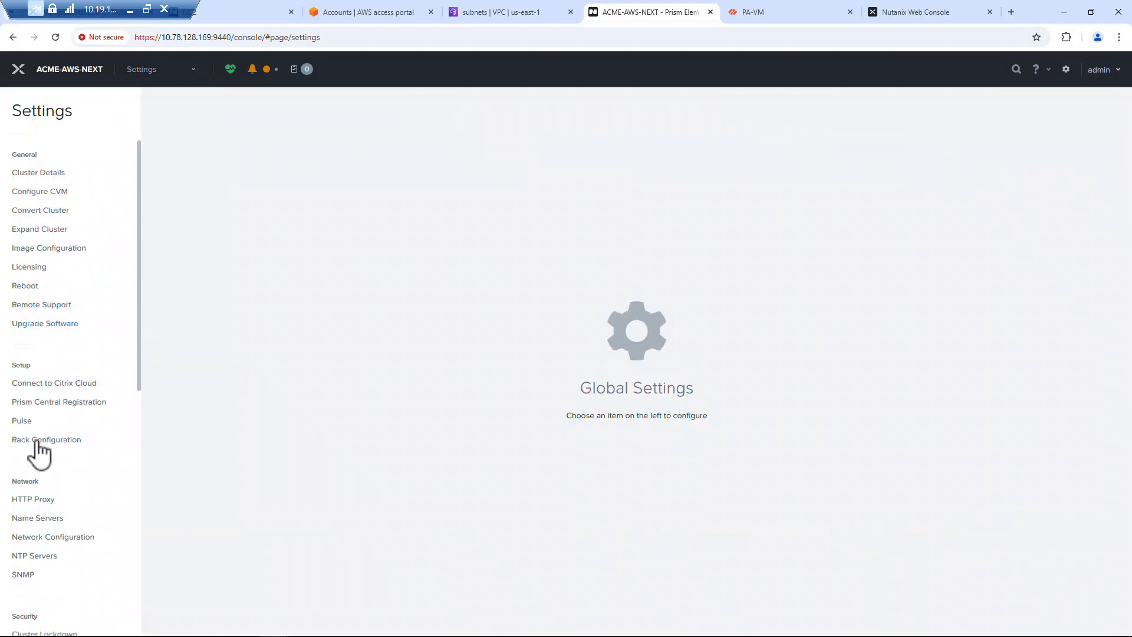
click(53, 537)
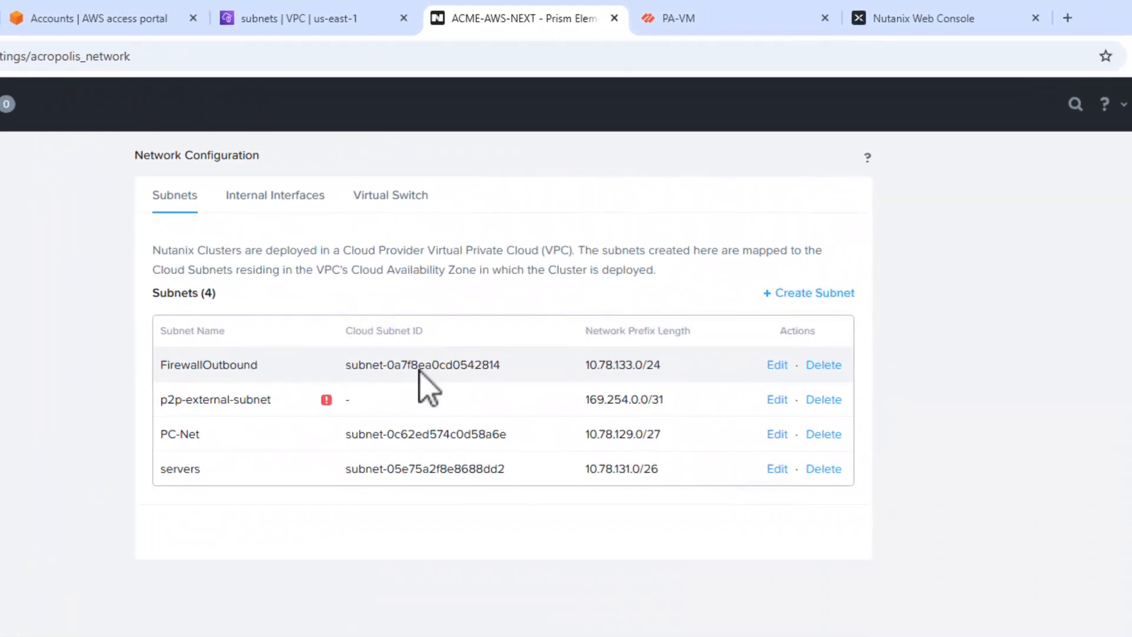
drag(184, 330, 657, 365)
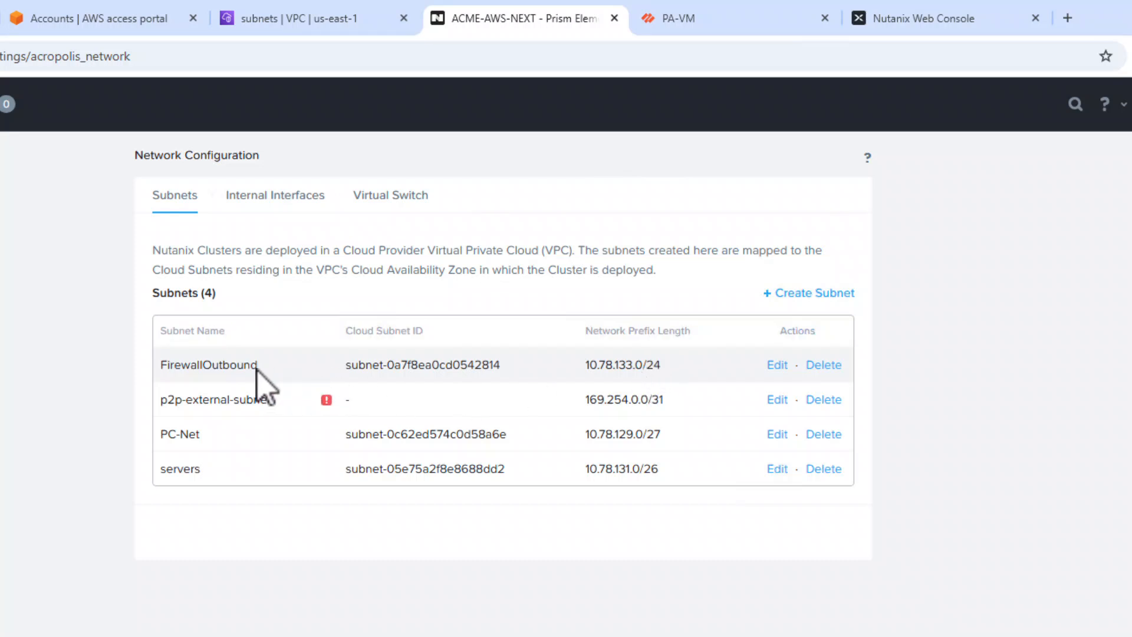
mouse_move(623, 434)
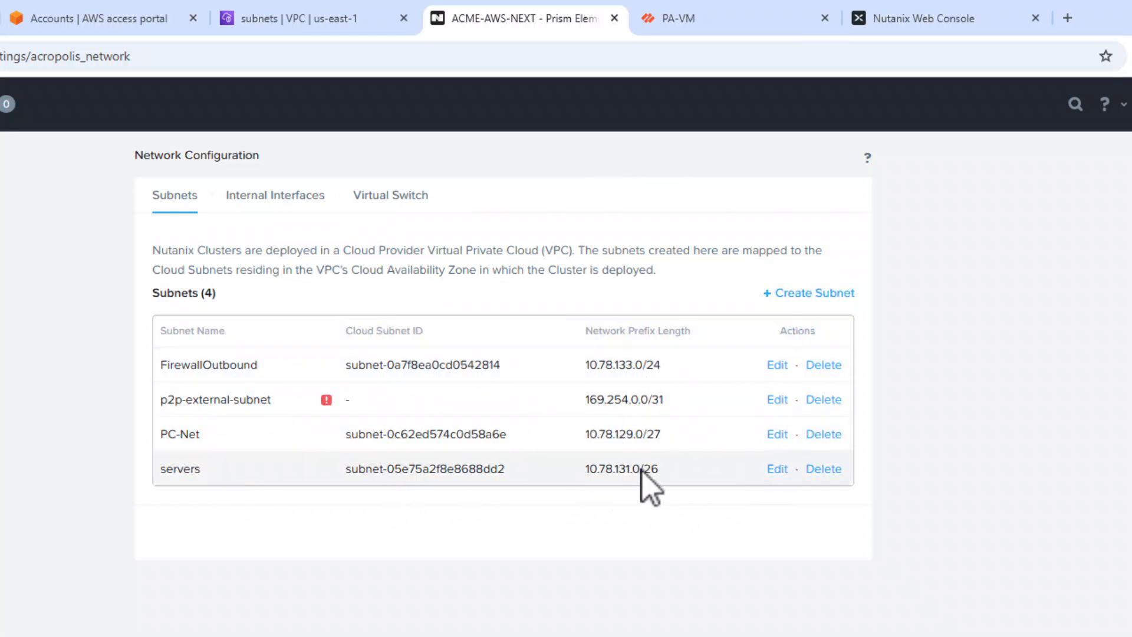
double_click(622, 468)
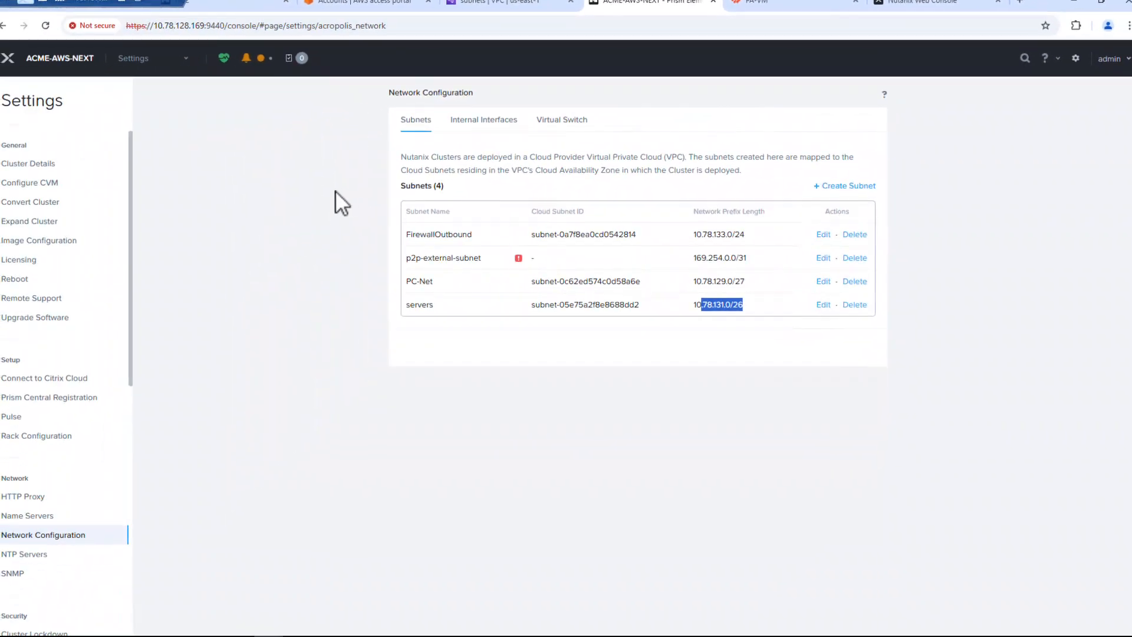
mouse_move(339, 201)
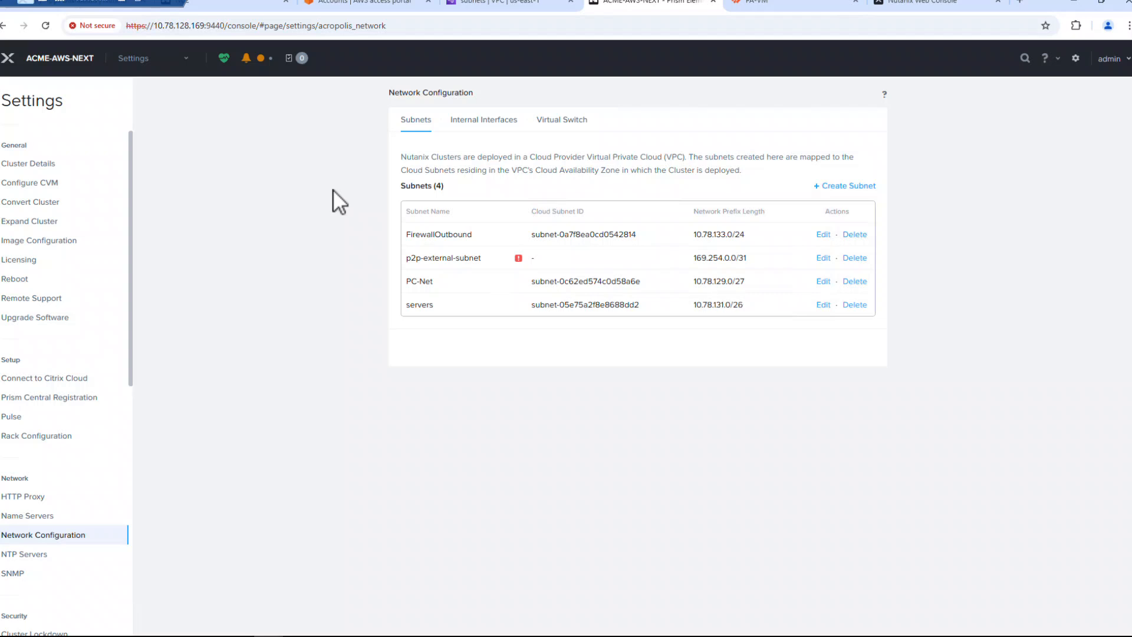
Step: In PA-VM, review the Network Interfaces list with 10.78.133.56/24 outside and 10.78.131.16/26 inside
click(773, 2)
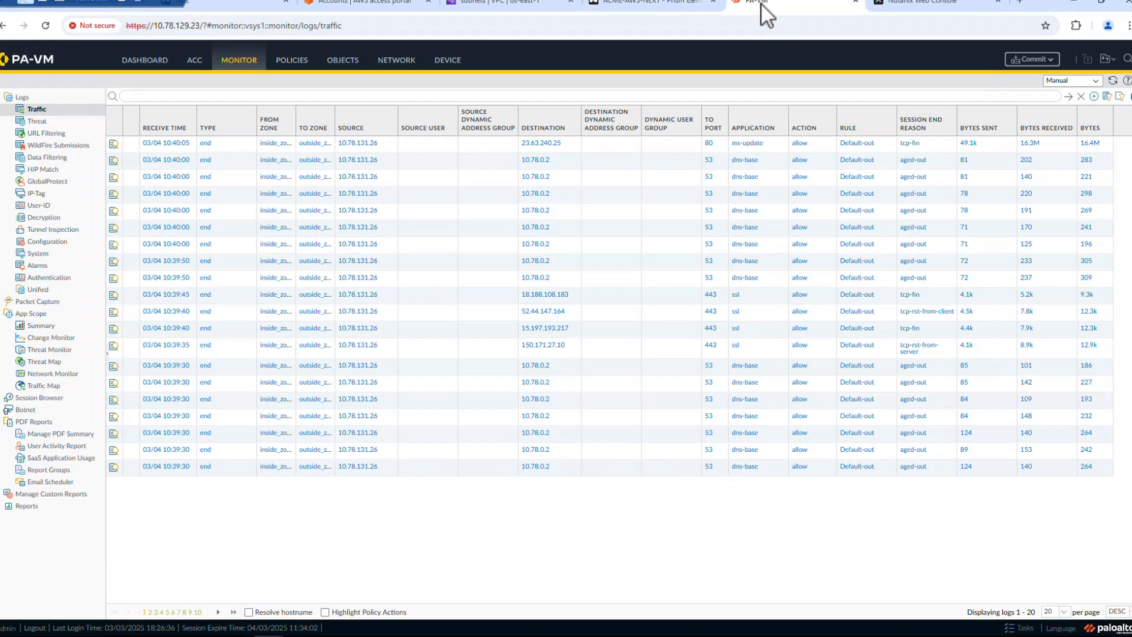
mouse_move(188, 149)
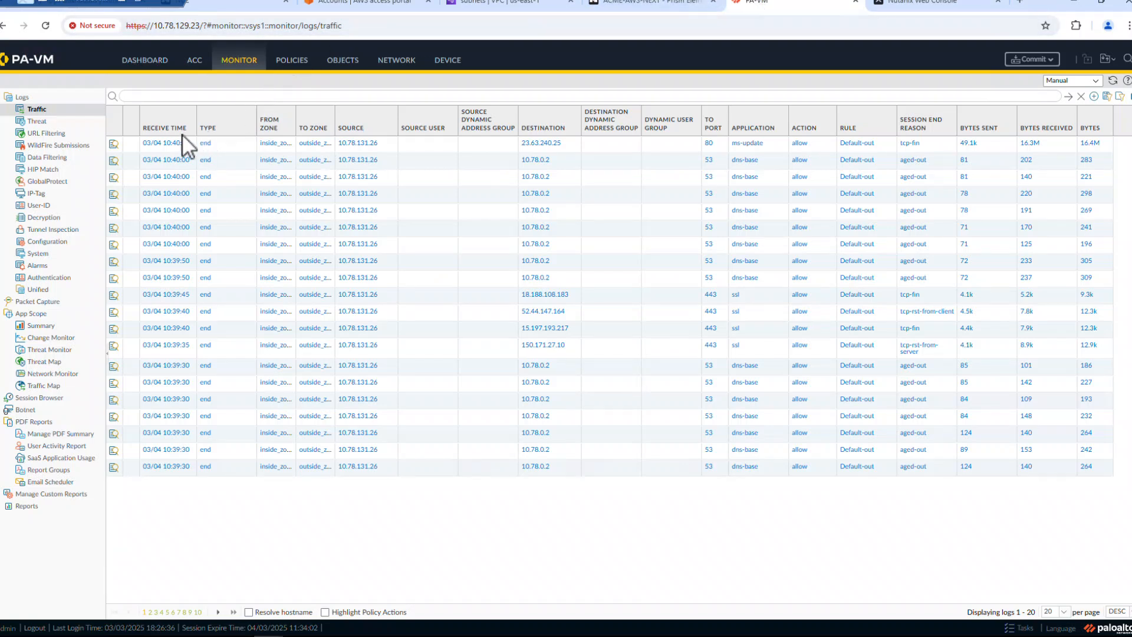
mouse_move(447, 60)
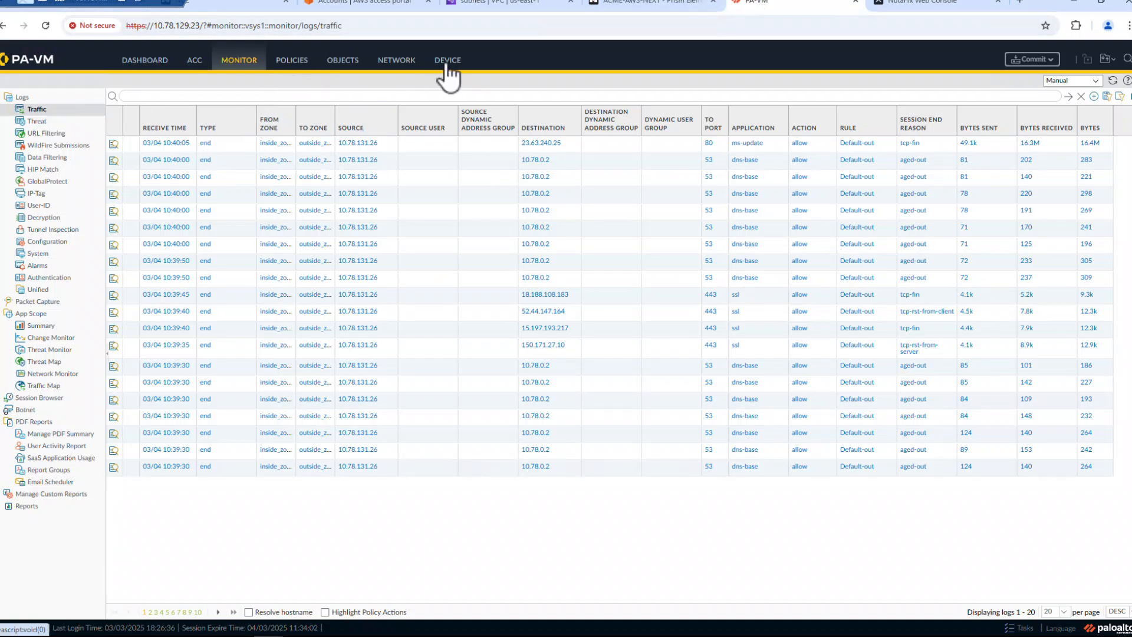
click(396, 61)
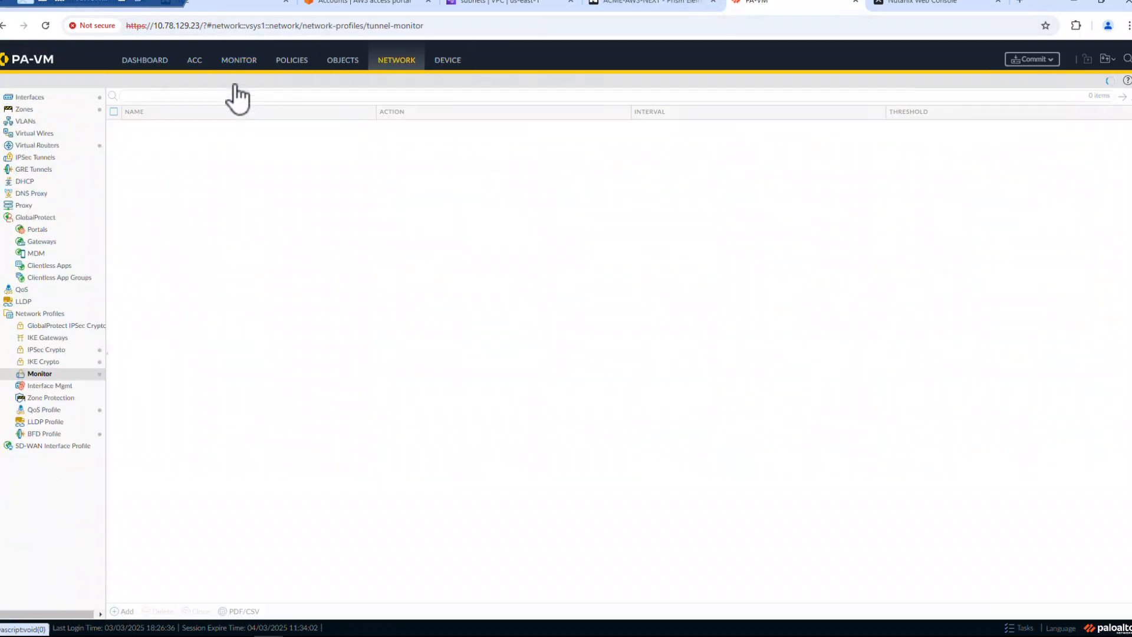
click(28, 96)
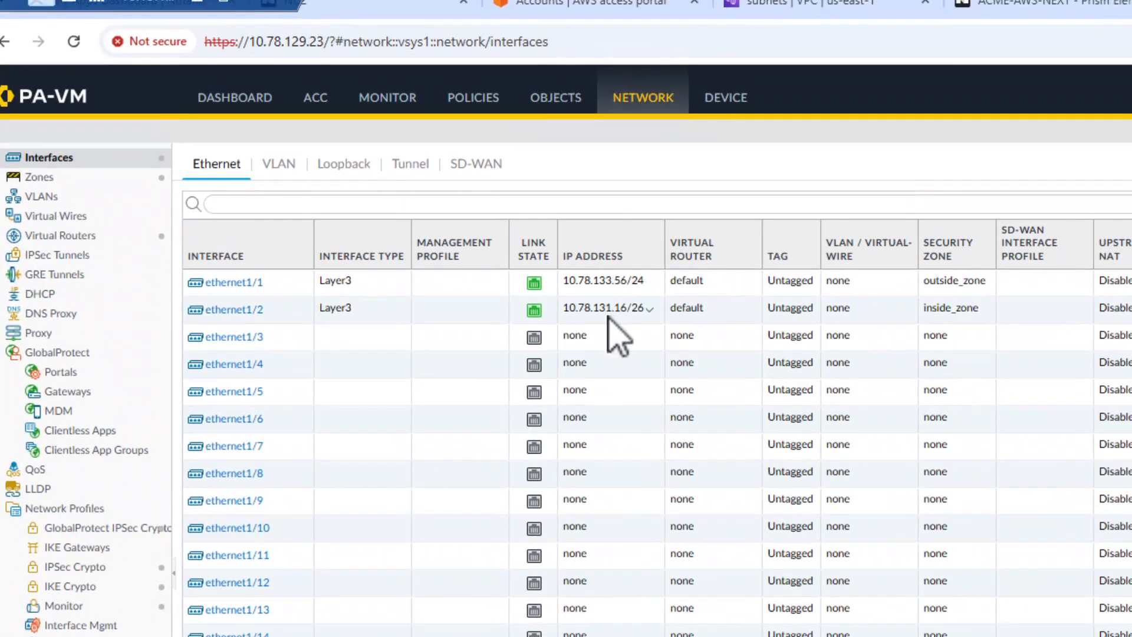
Step: Check IPsec tunnels, then list Virtual Routers and select the default router
click(55, 255)
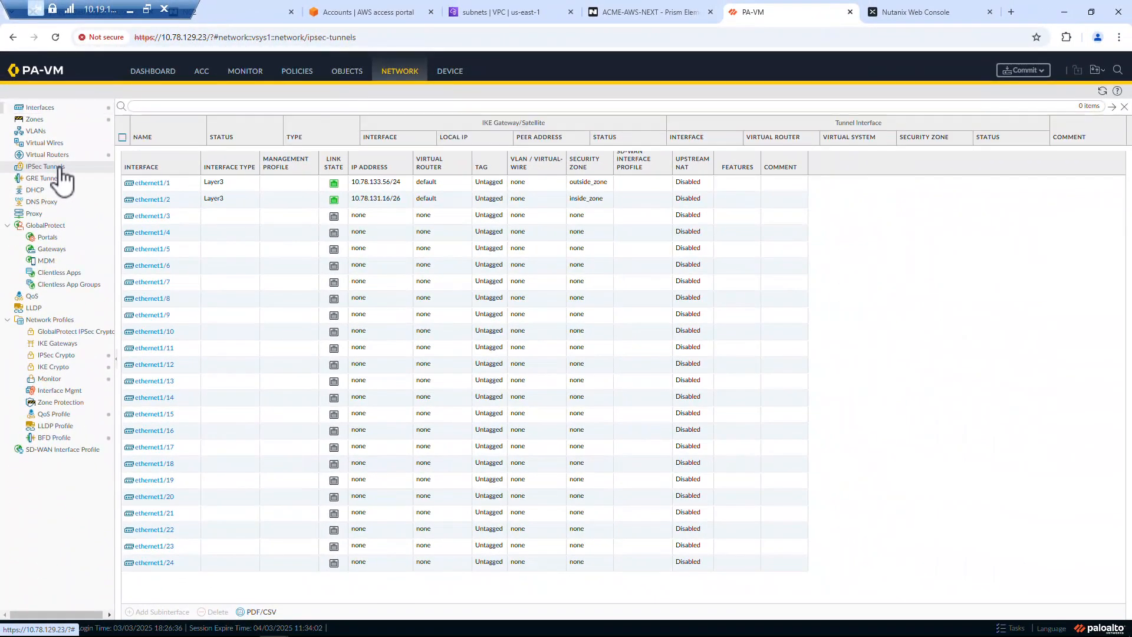
click(42, 166)
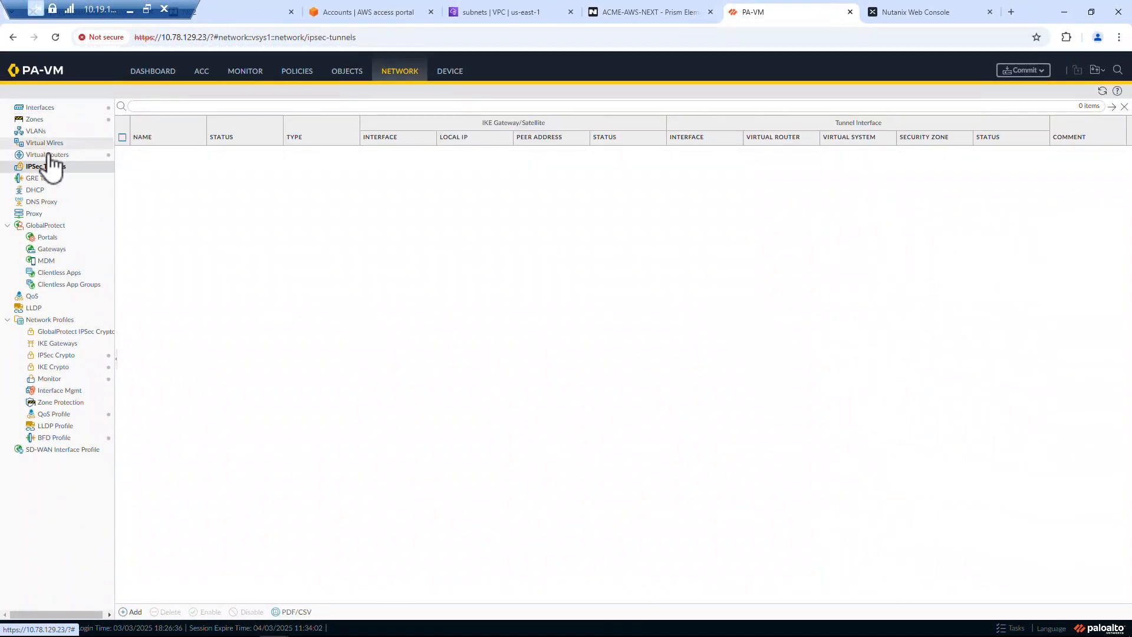
click(47, 154)
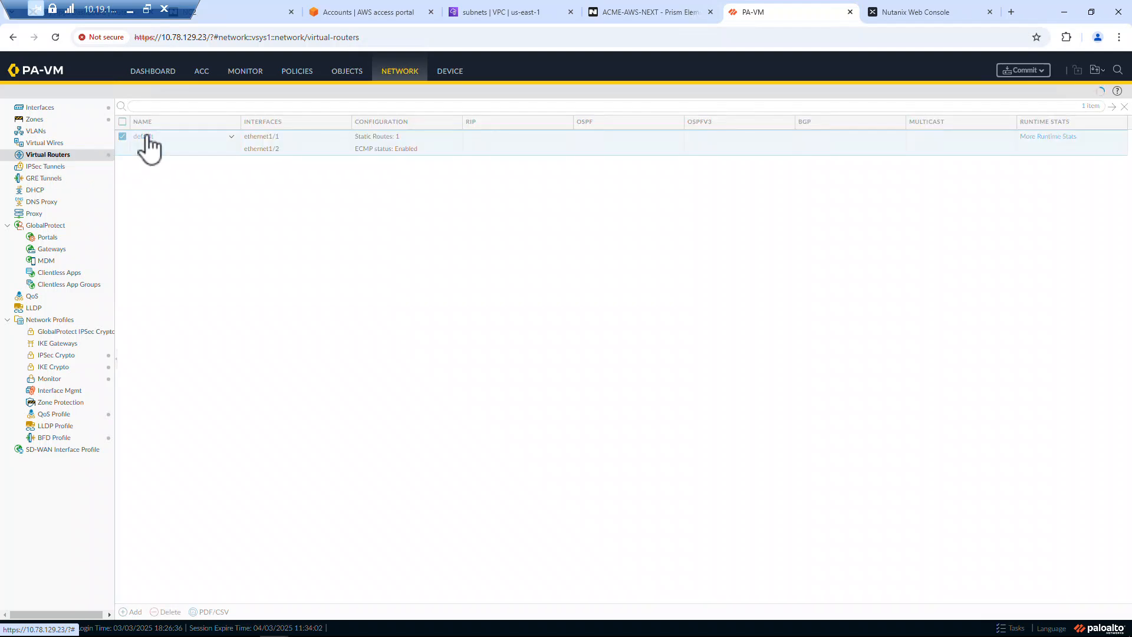
Step: Review the default router's single static route 0.0.0.0/0 via 10.78.133.1 and cancel without changes
click(142, 135)
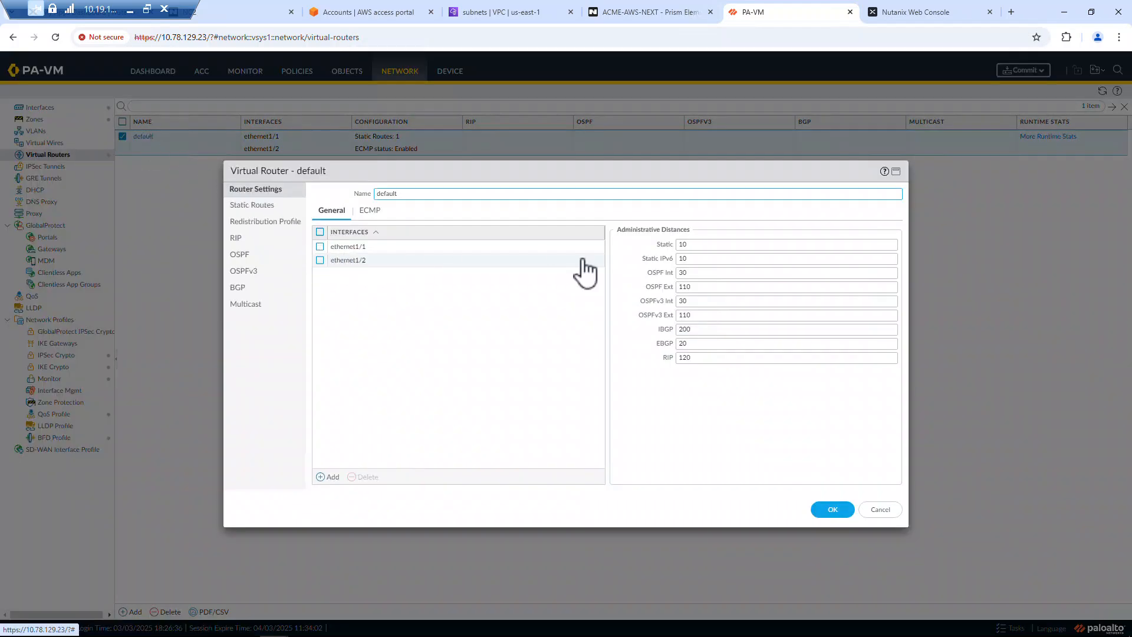
click(252, 204)
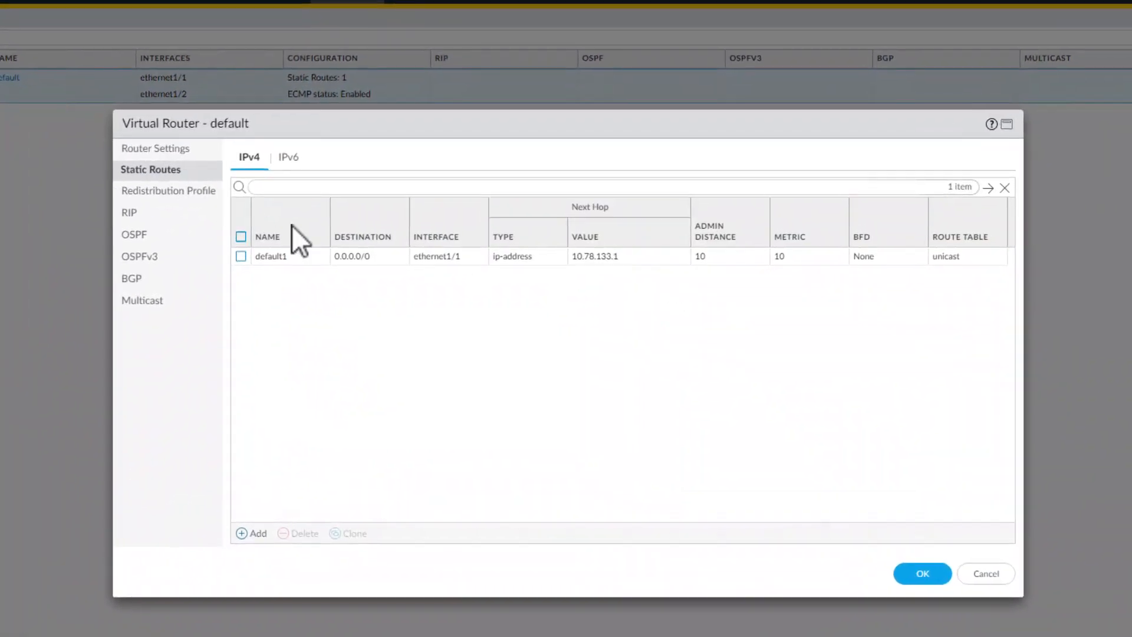
mouse_move(419, 278)
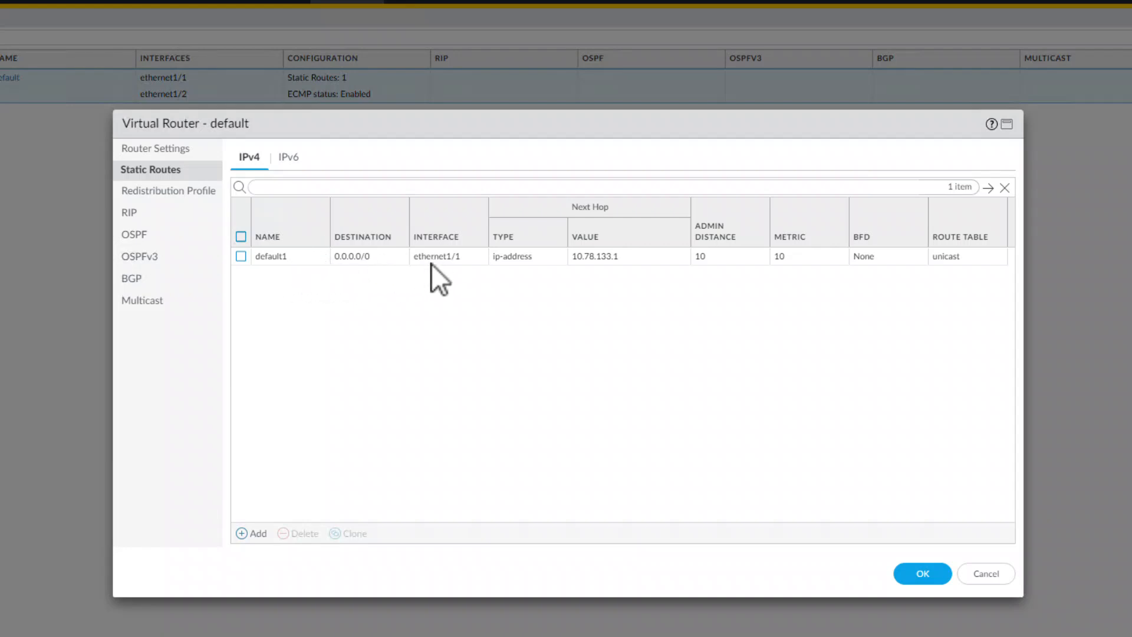
mouse_move(436, 259)
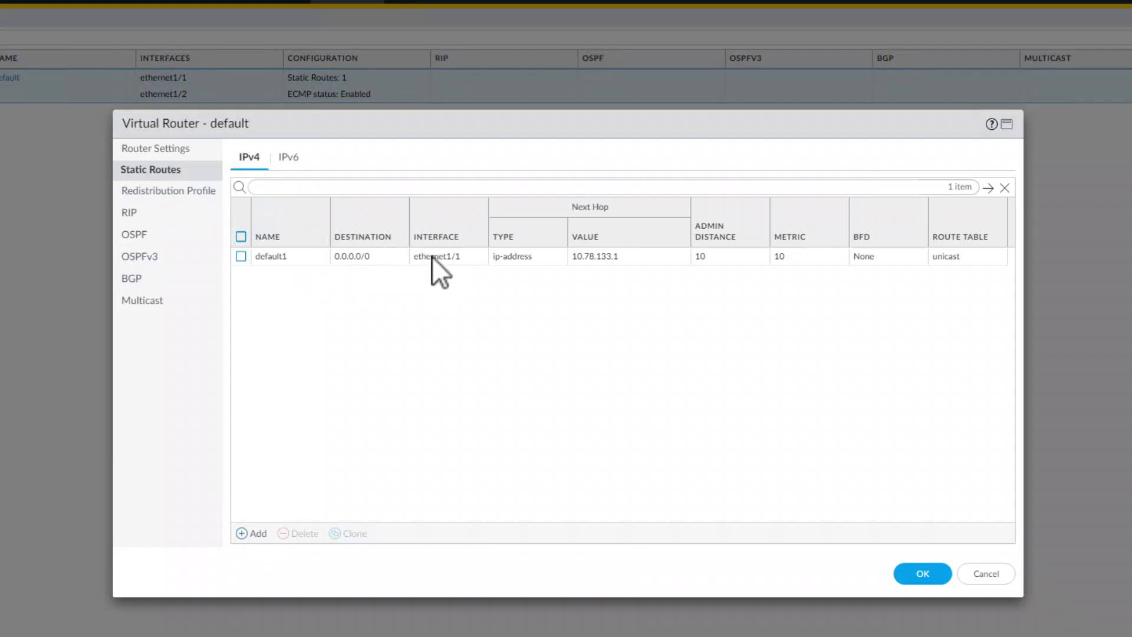
mouse_move(632, 278)
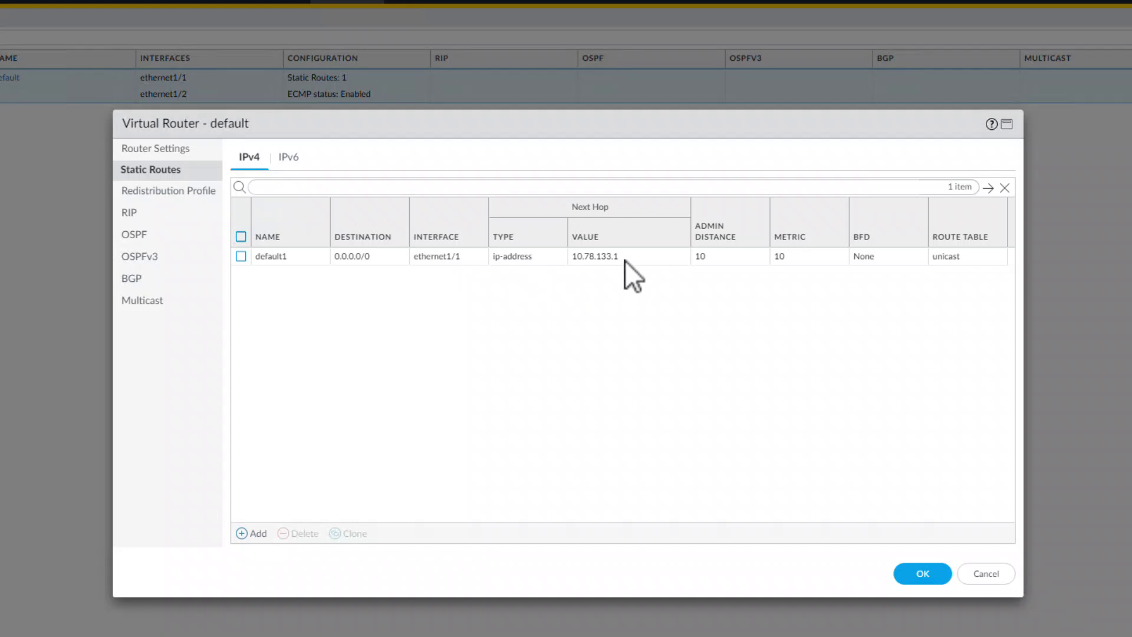
mouse_move(870, 519)
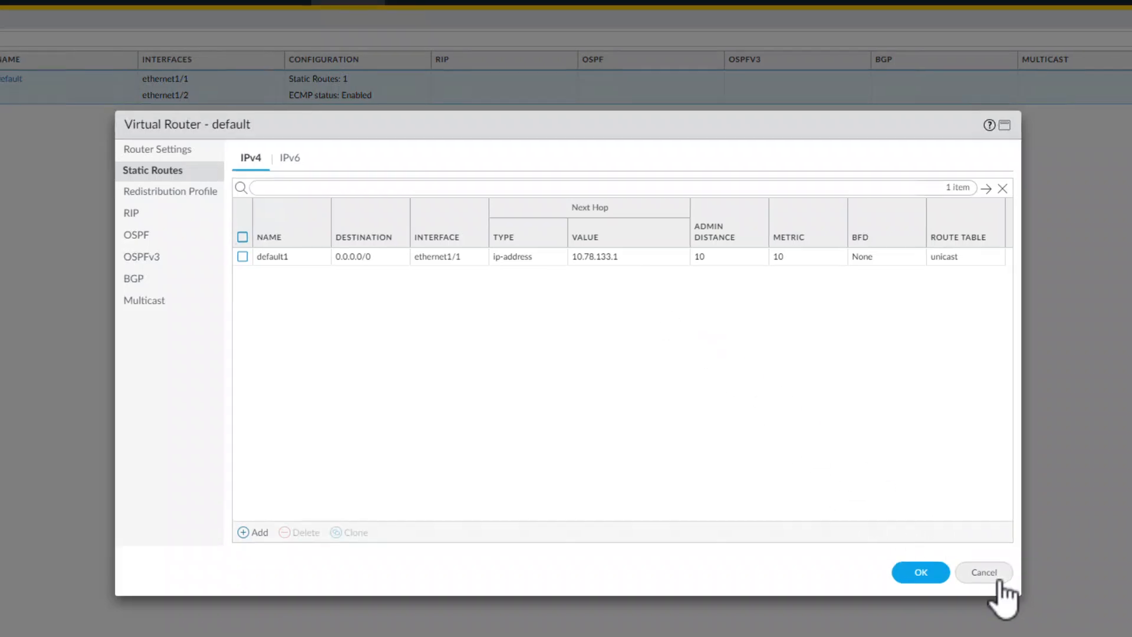
click(984, 572)
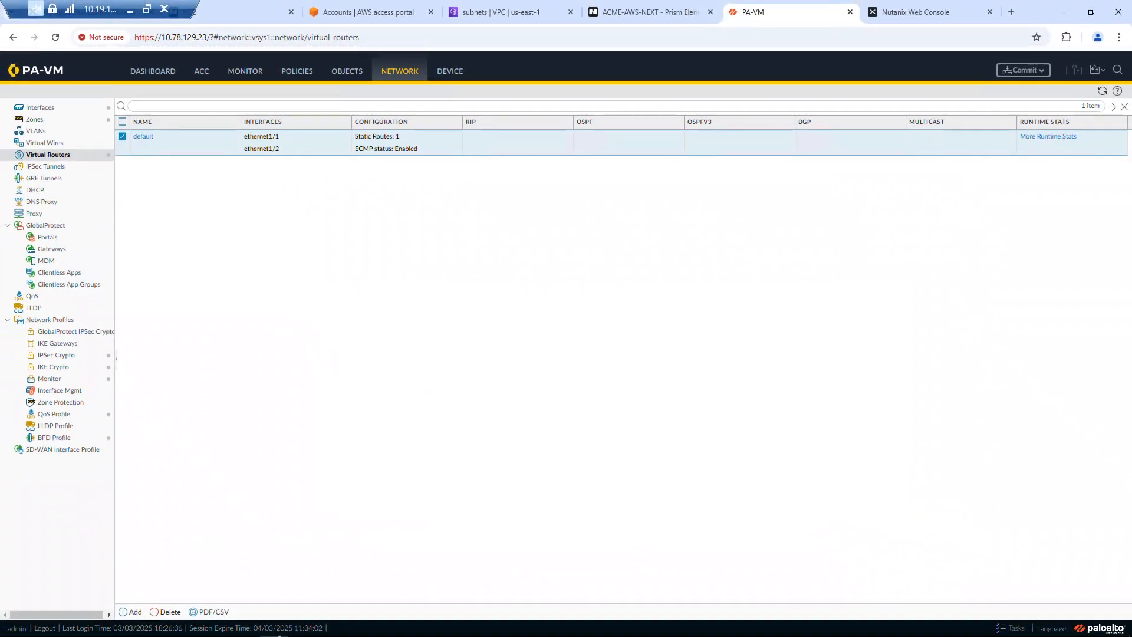
Step: Show Prism Element's VM table and select marketing-webresearch-5 at 10.78.131.26
click(648, 12)
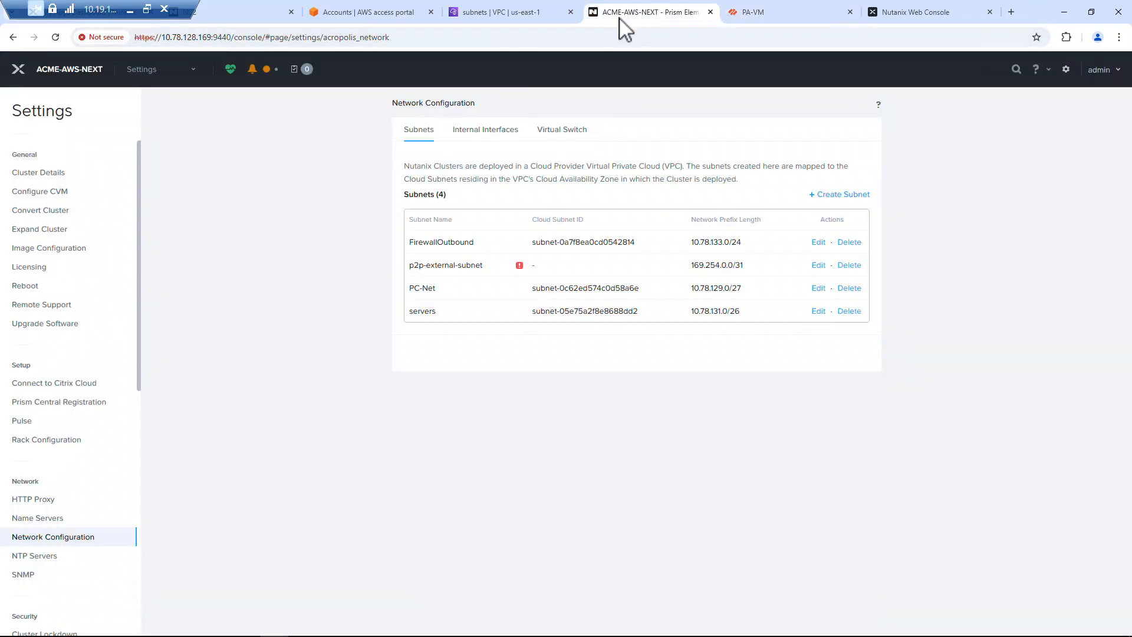
click(162, 68)
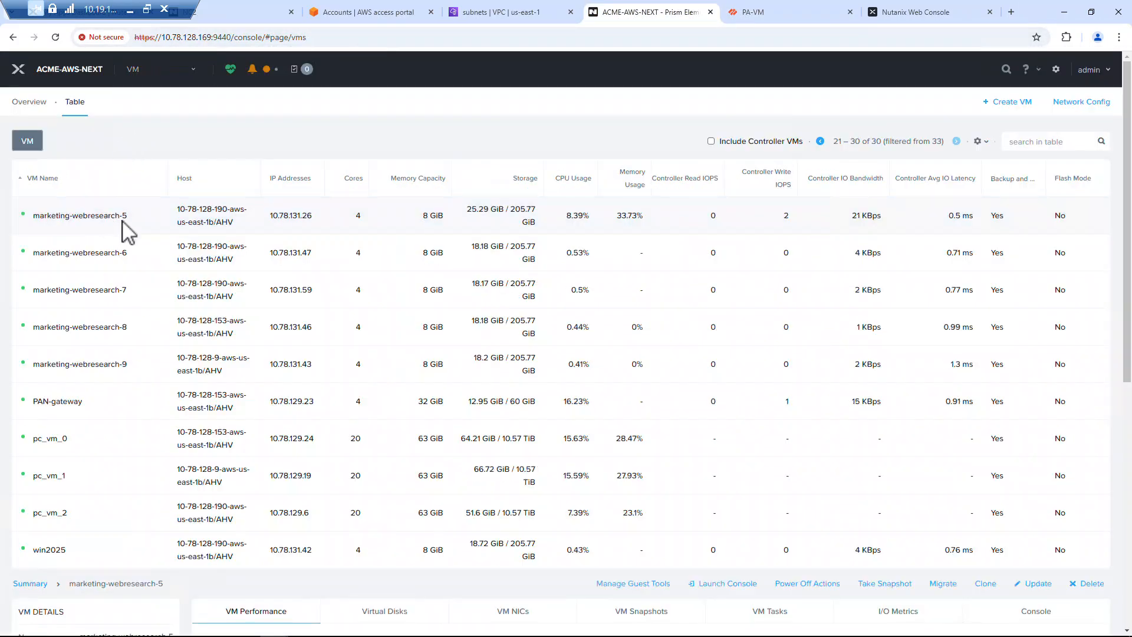
click(79, 215)
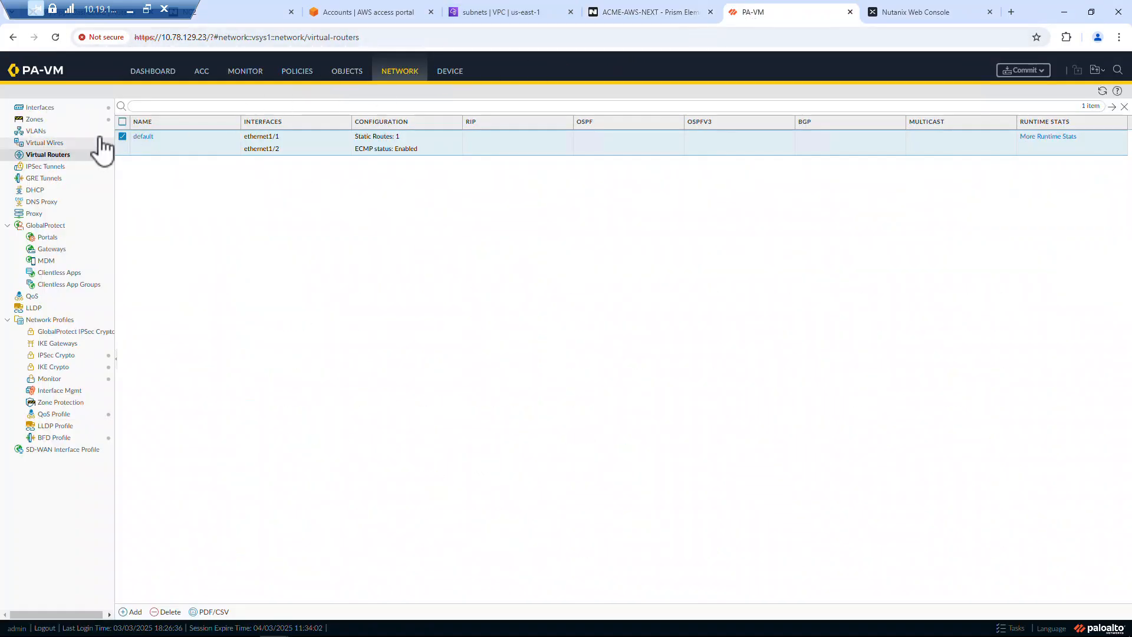
mouse_move(449, 71)
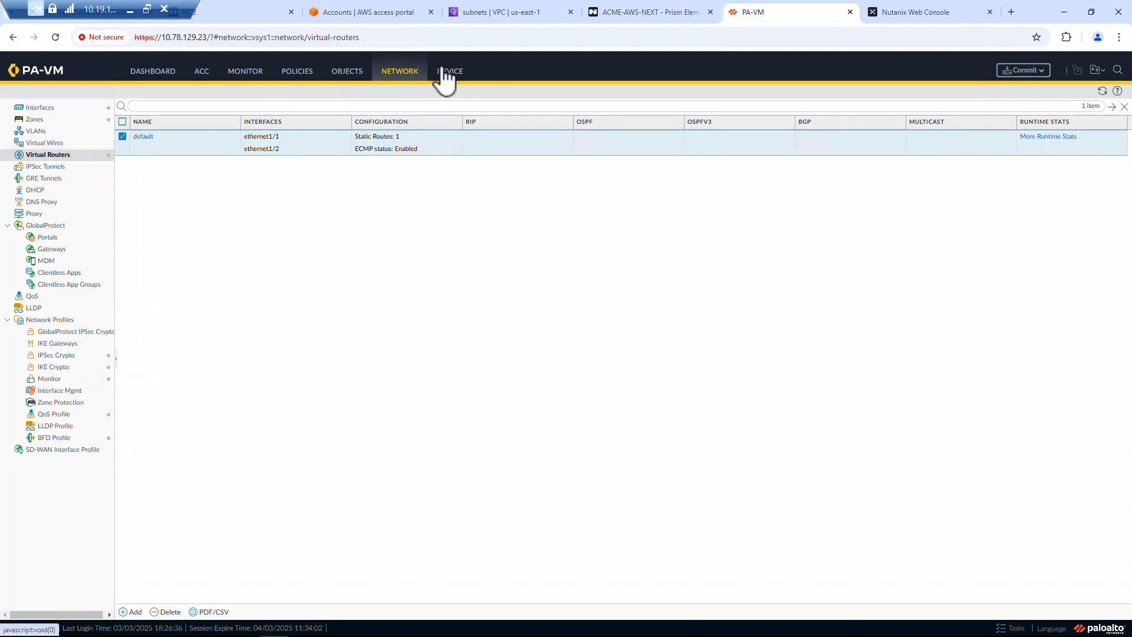
Step: Show PA-VM's traffic log with 10.78.131.26 sessions allowed by the Default-out rule
click(245, 71)
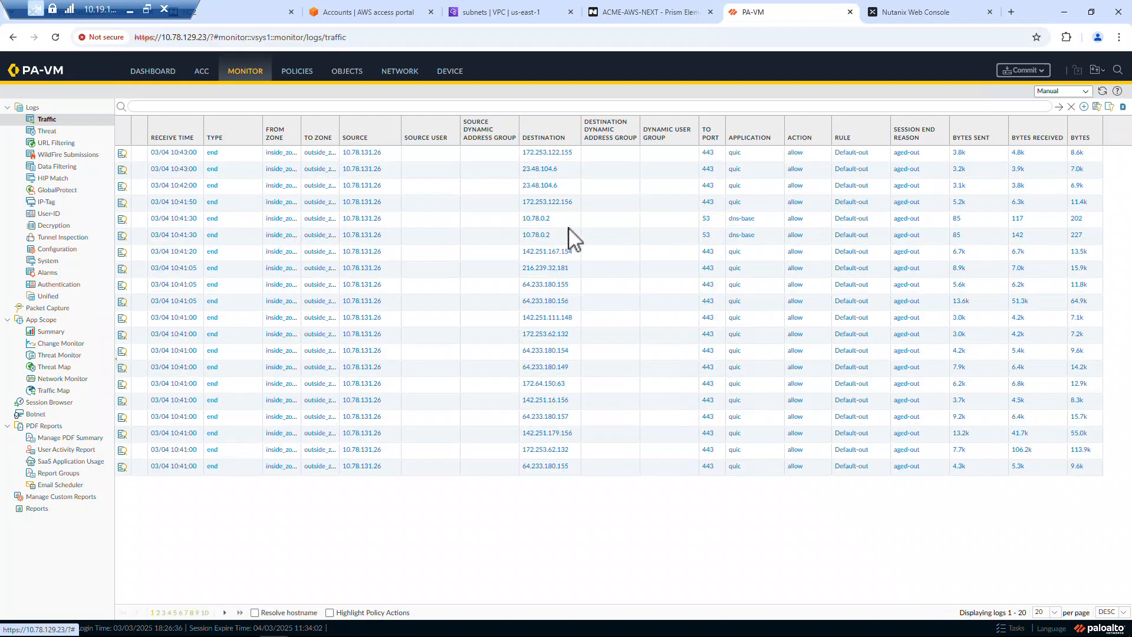
mouse_move(758, 209)
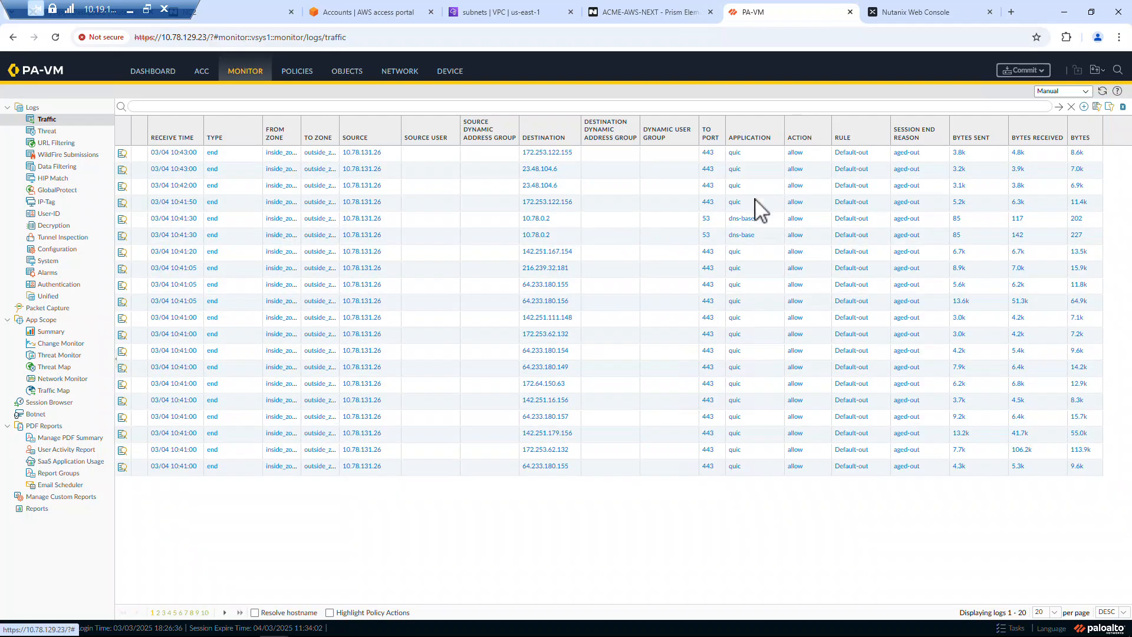
mouse_move(786, 174)
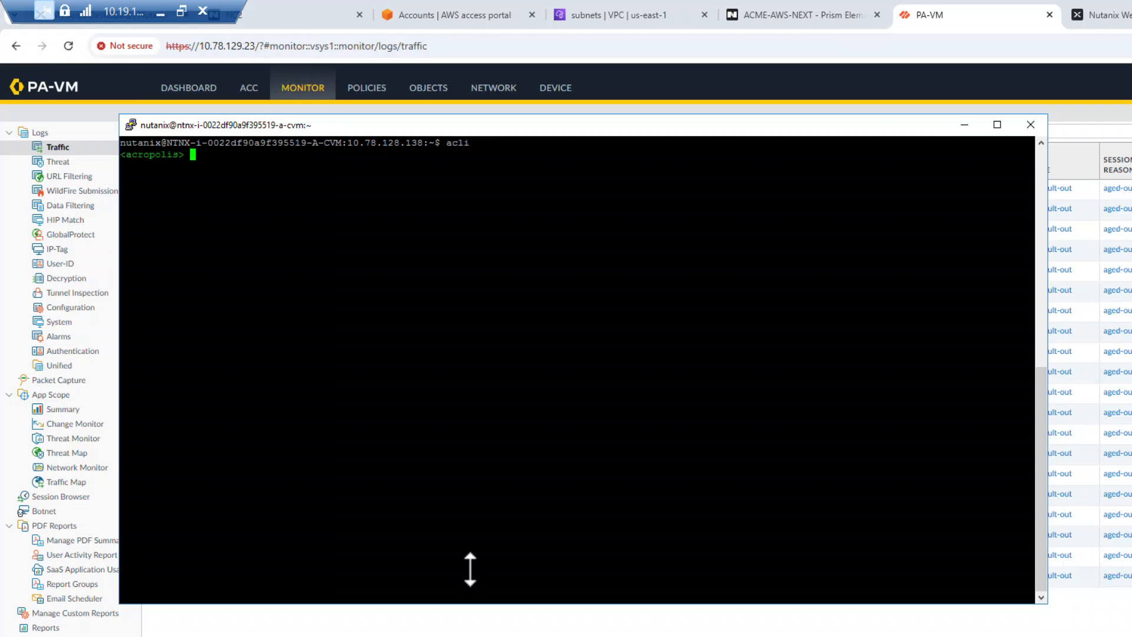
Step: In acli, run vm.list, copy the PAN-gateway UUID, then run net.list to show servers 10.78.131.0/26
text(vm.list)
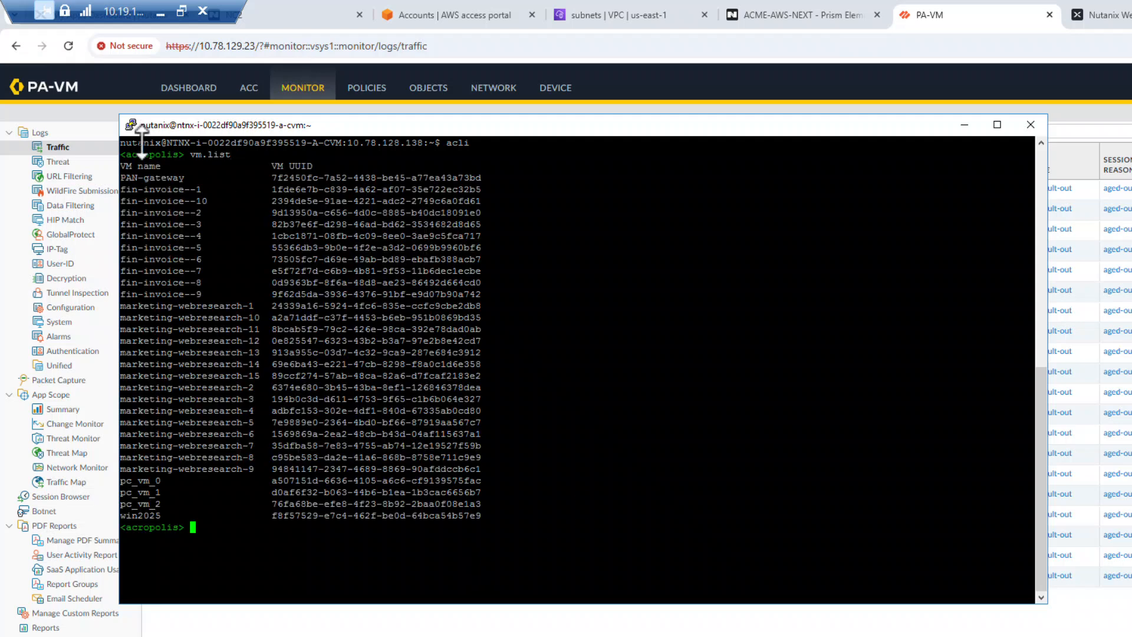
double_click(375, 178)
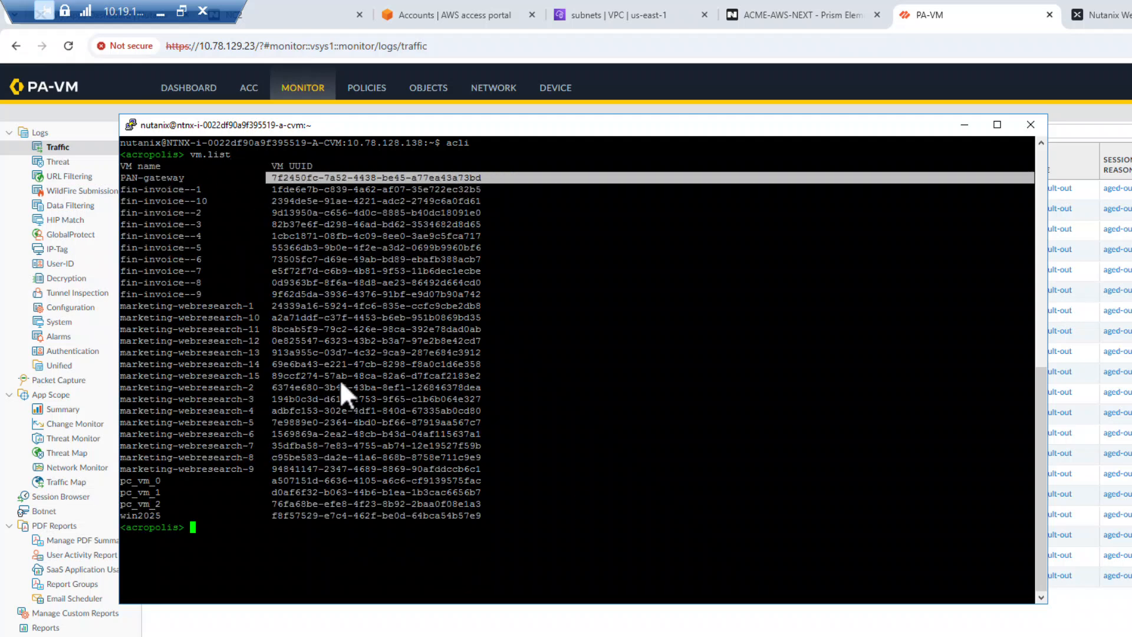
mouse_move(242, 538)
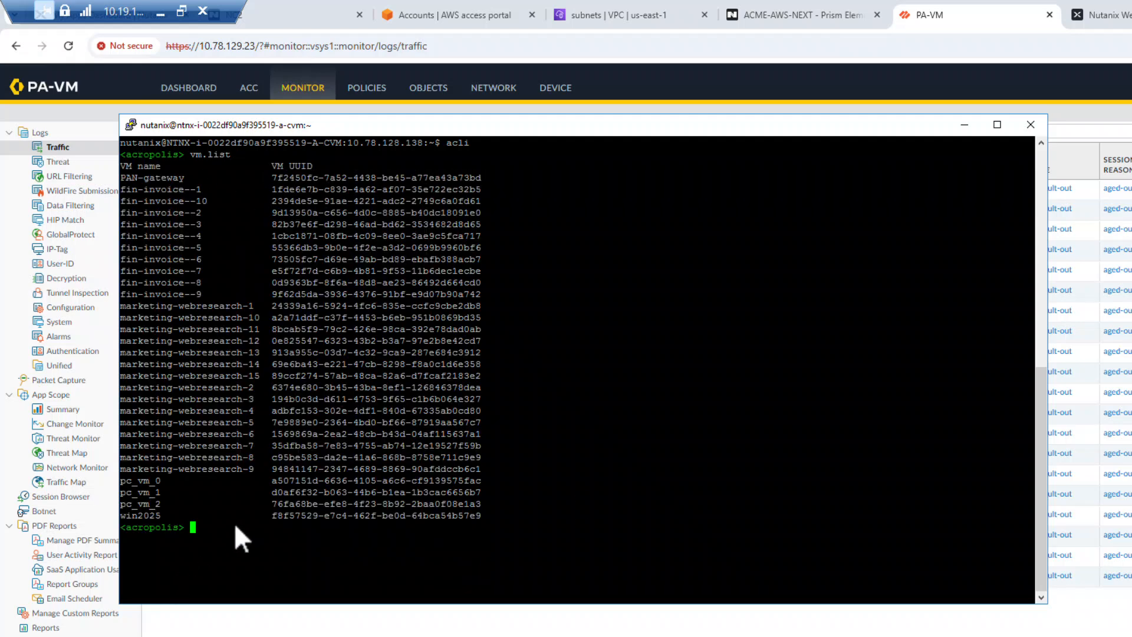
text(net.)
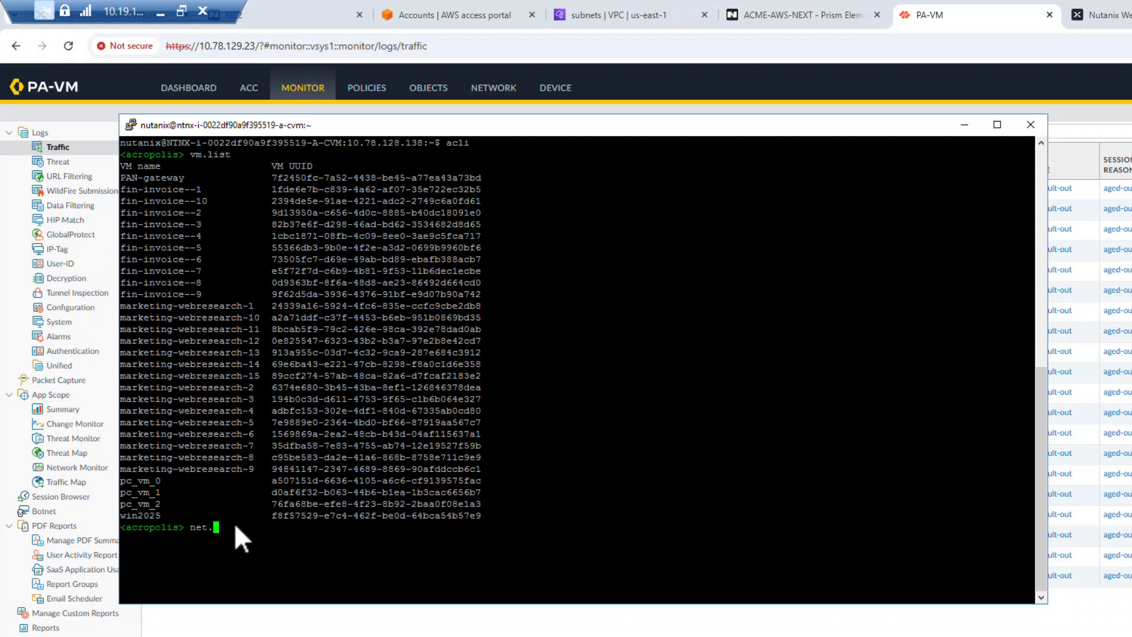
text(list)
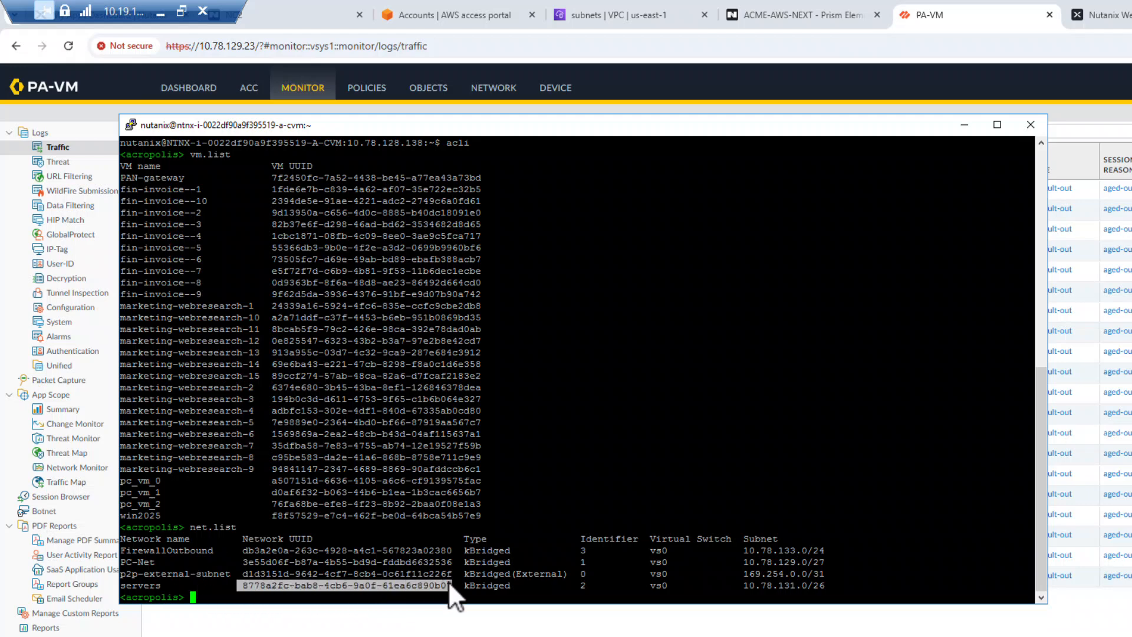
mouse_move(368, 606)
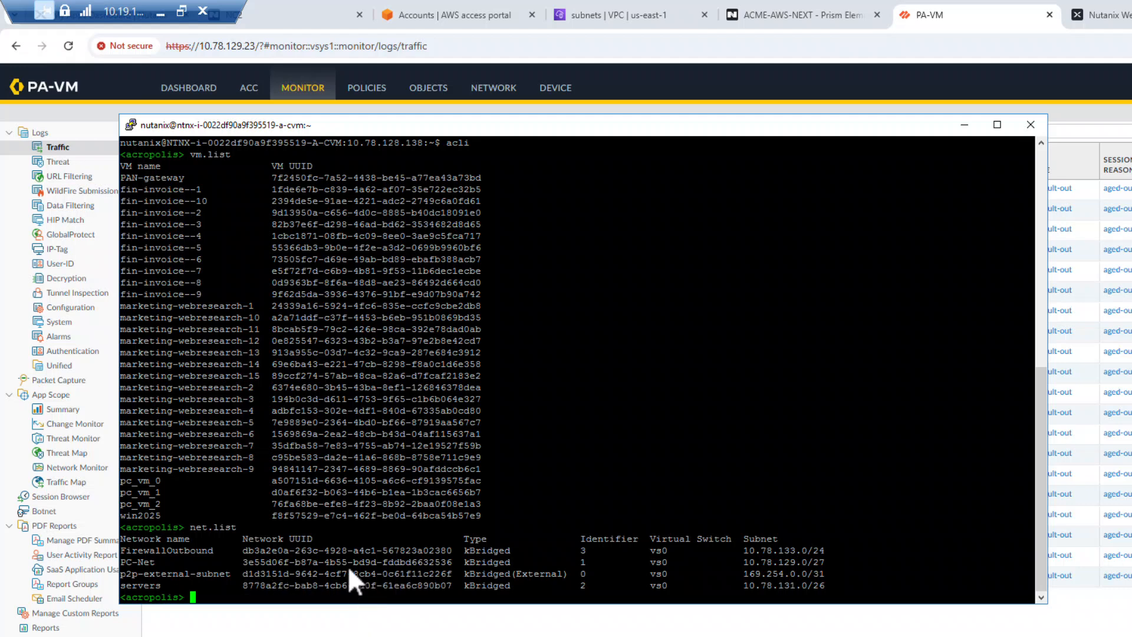
Step: Exit acli back to the CVM shell to prepare the custom_gateway curl POST
text(exit)
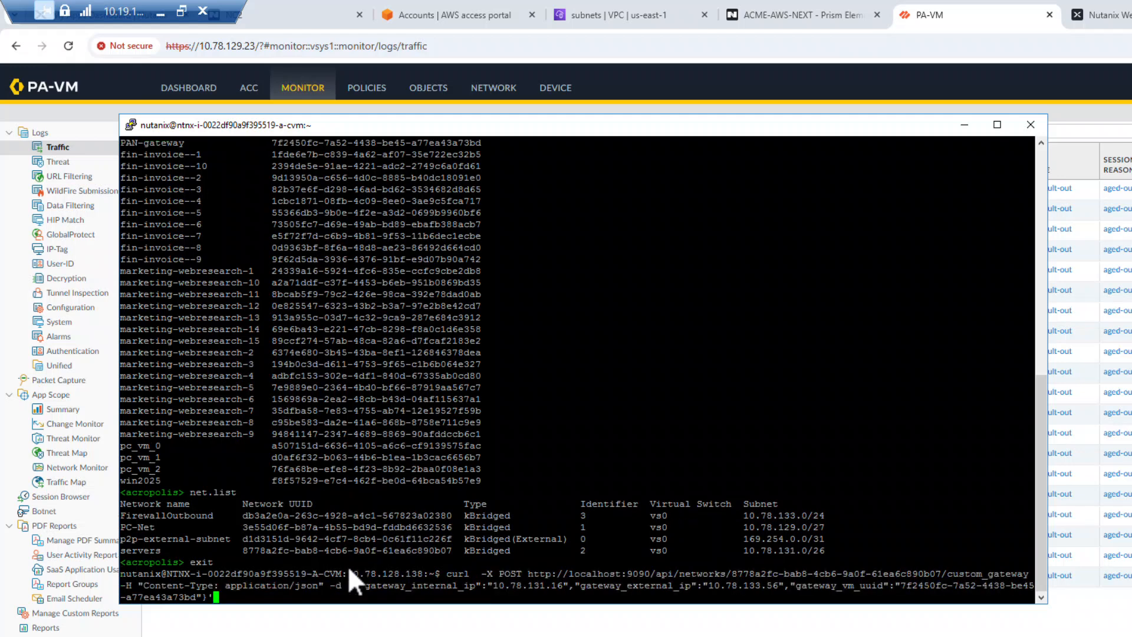
mouse_move(639, 585)
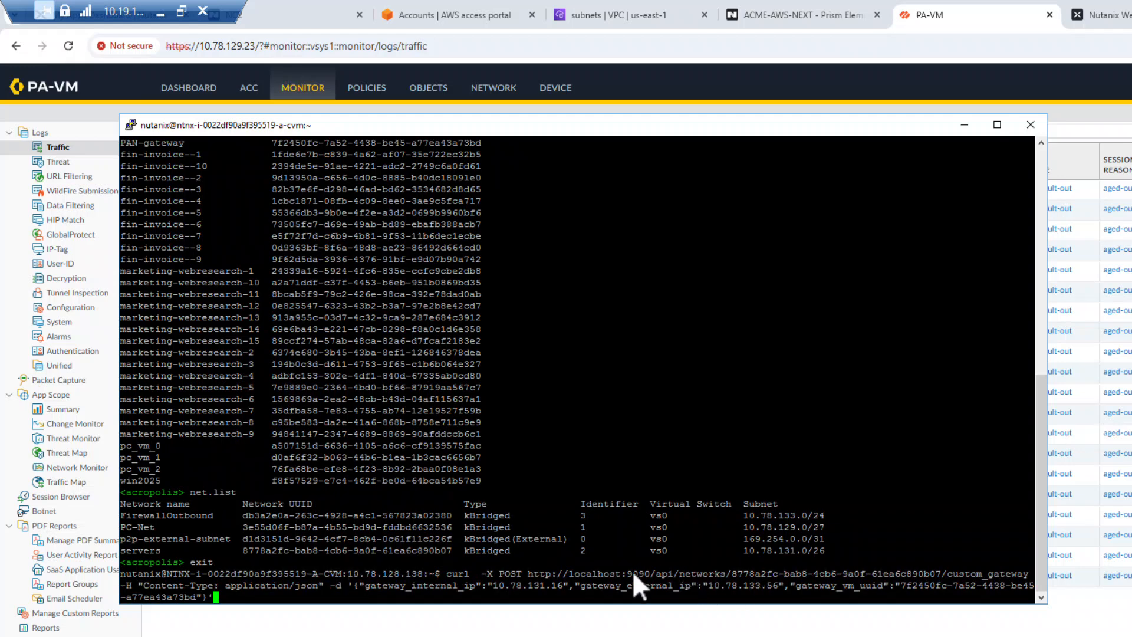
mouse_move(744, 588)
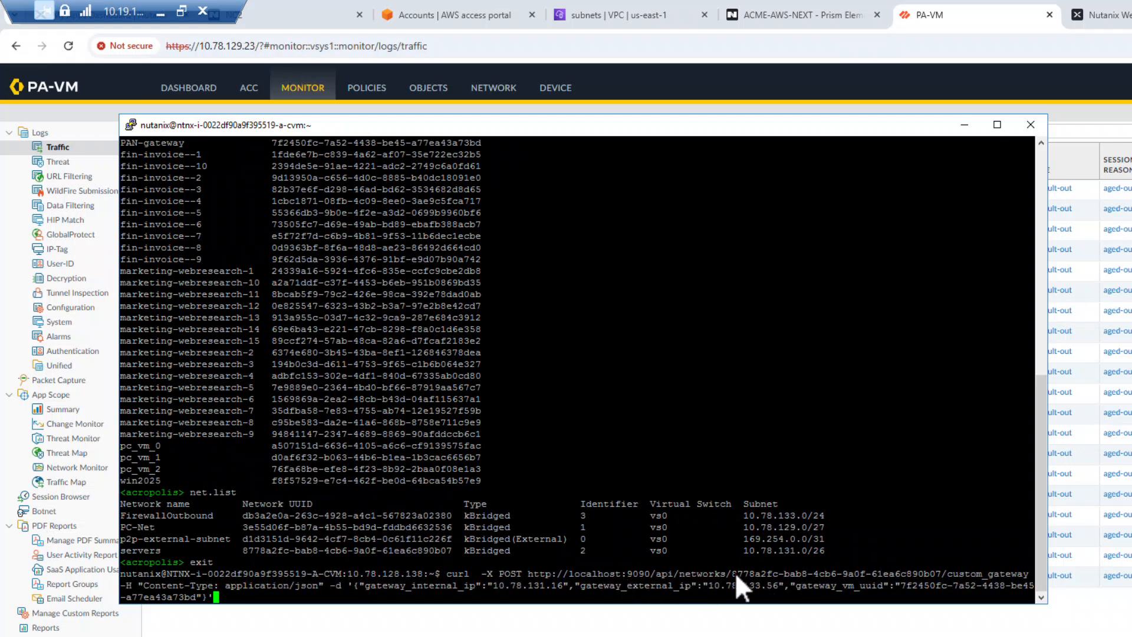
mouse_move(513, 602)
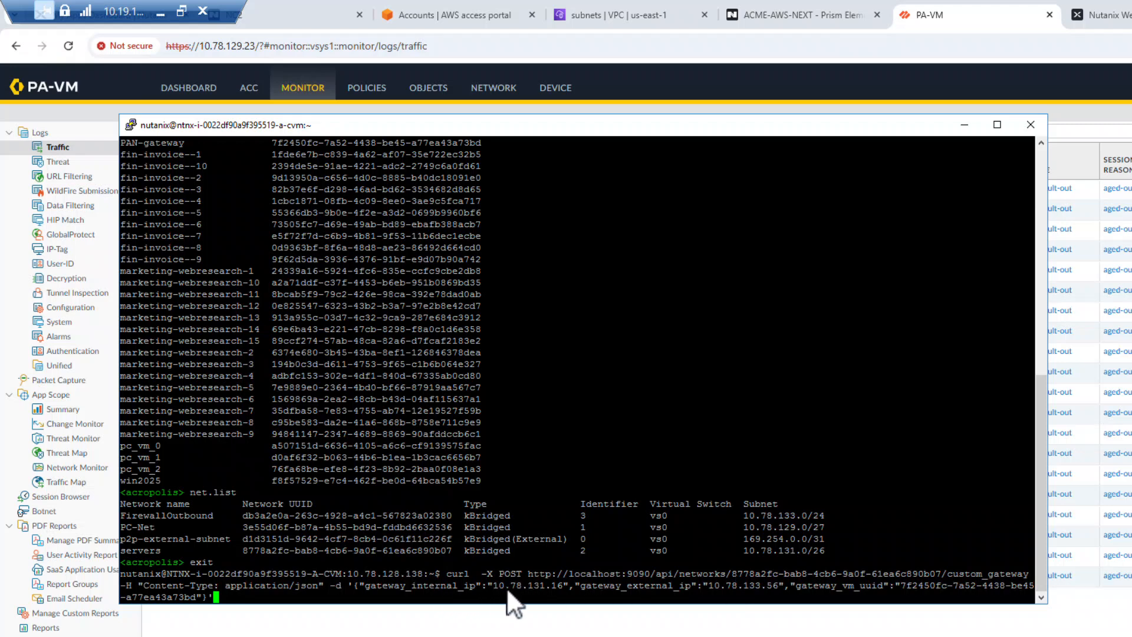
mouse_move(693, 605)
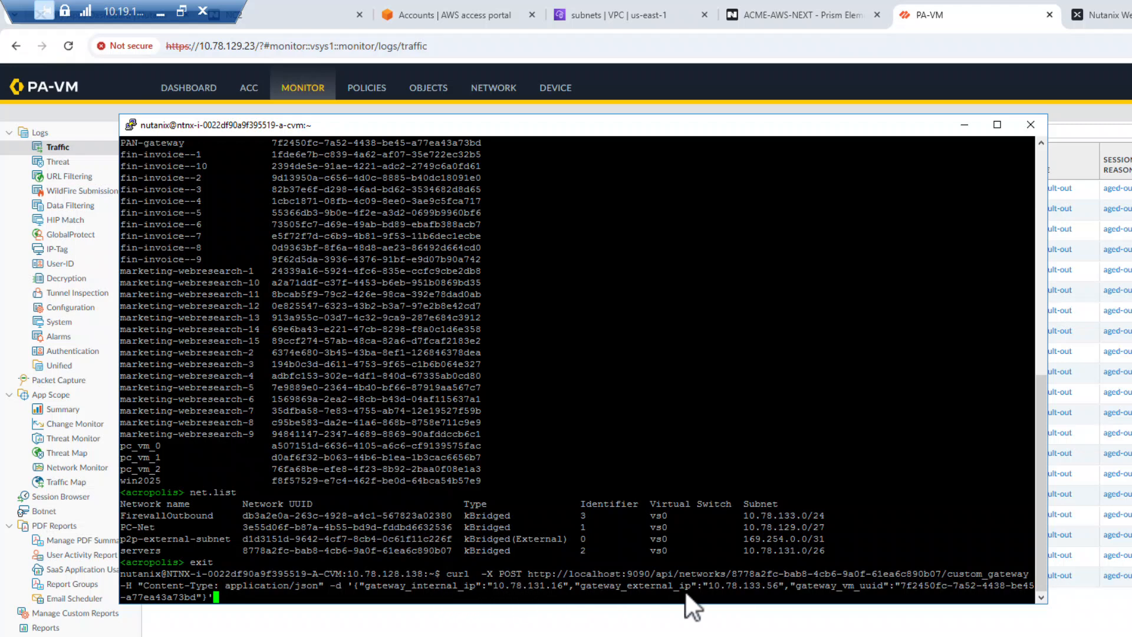
mouse_move(762, 596)
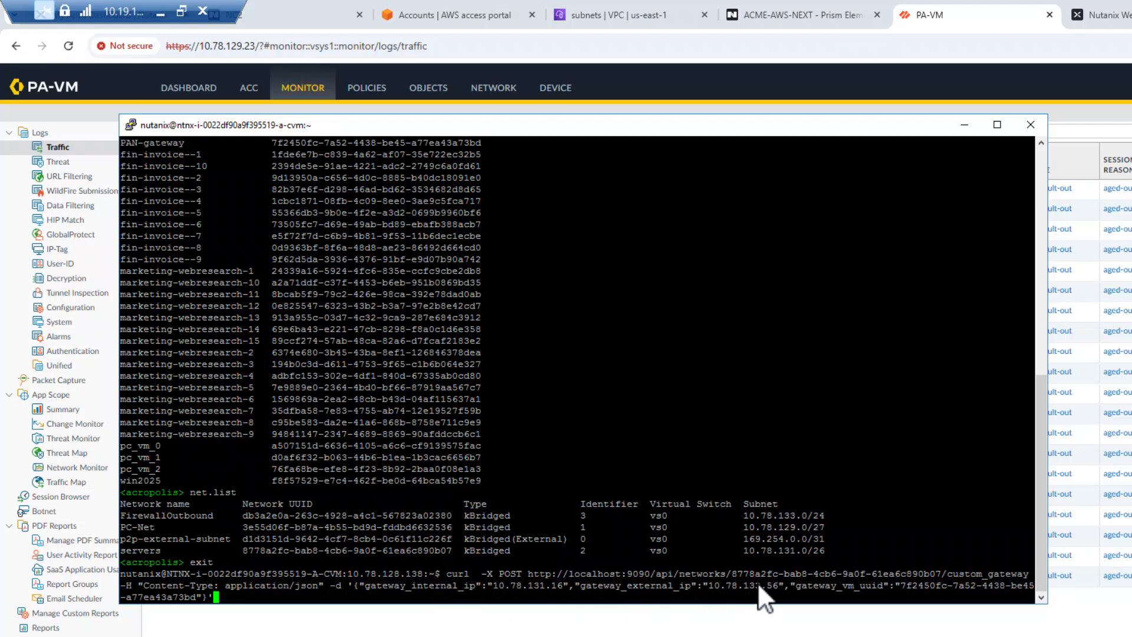
mouse_move(936, 606)
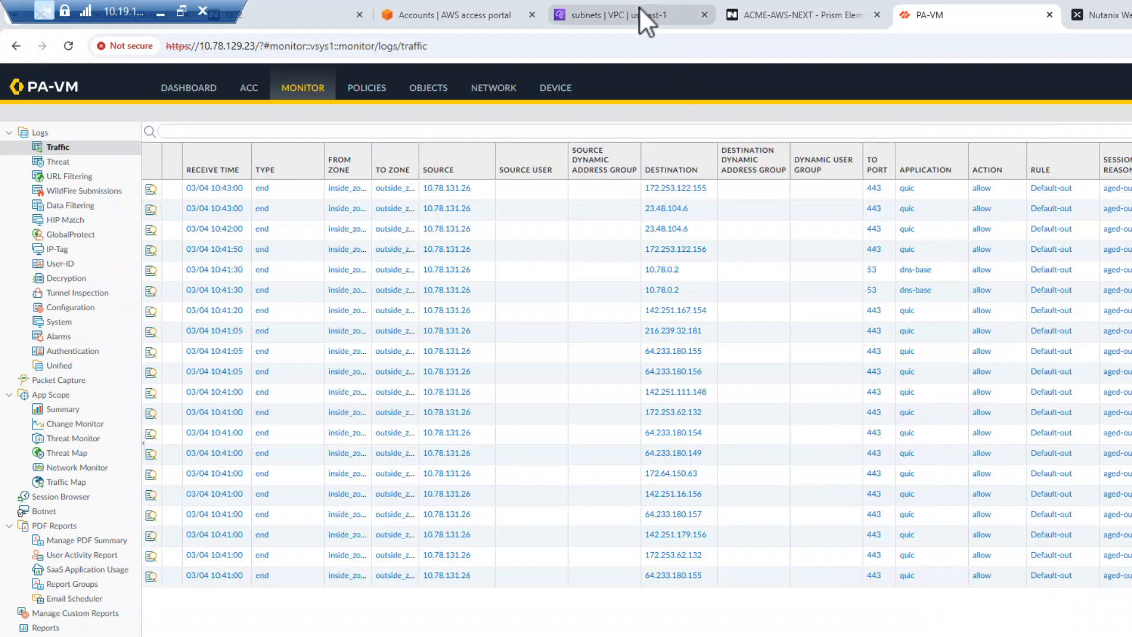
Step: In the FVN Private route table, find 10.78.131.0/26 routed to eni-021b202c843cc356f and follow its interface link
click(621, 15)
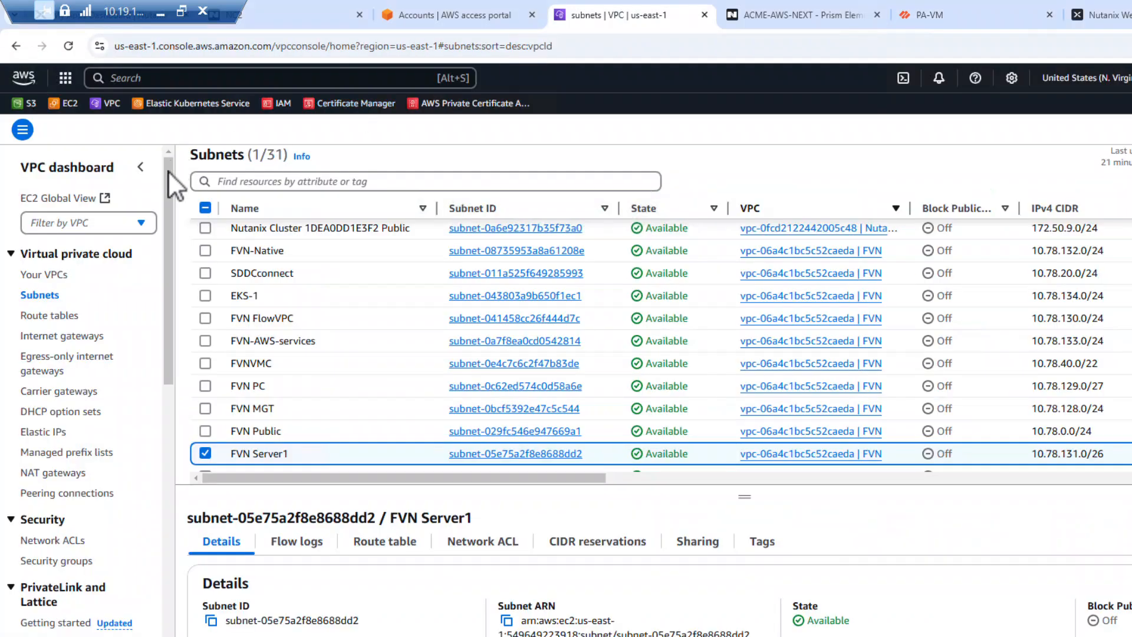
mouse_move(50, 316)
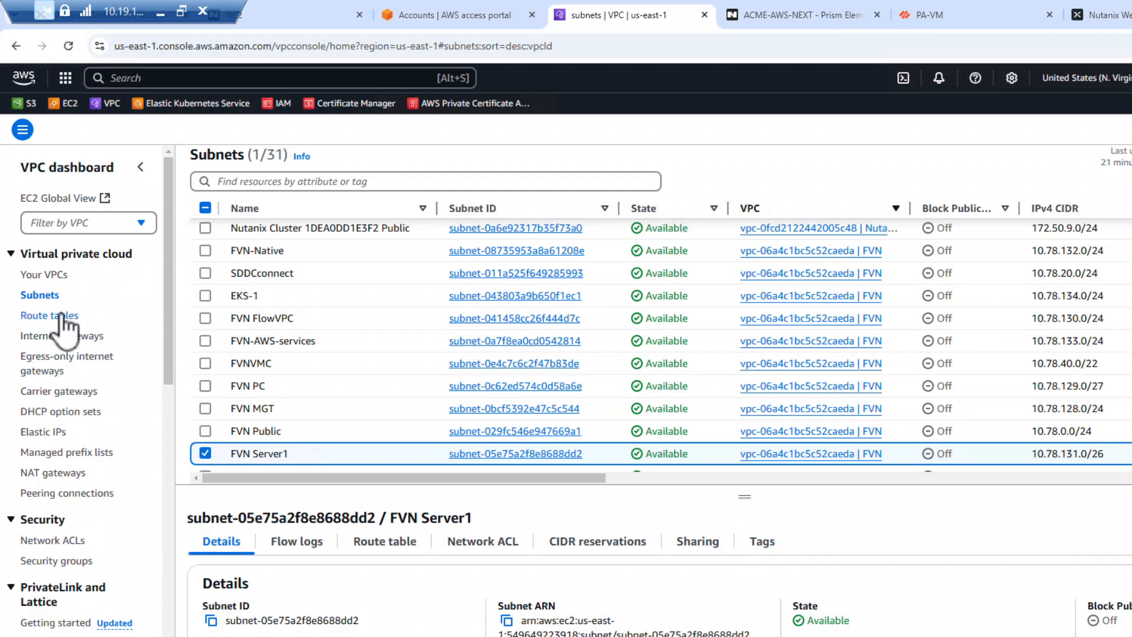
click(50, 315)
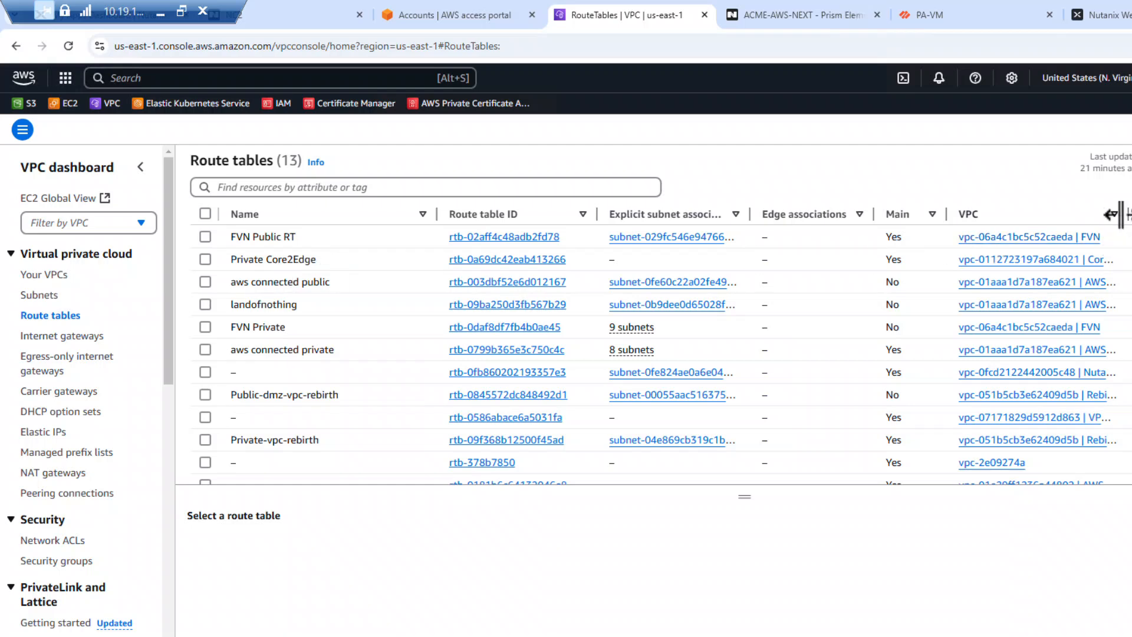
click(968, 213)
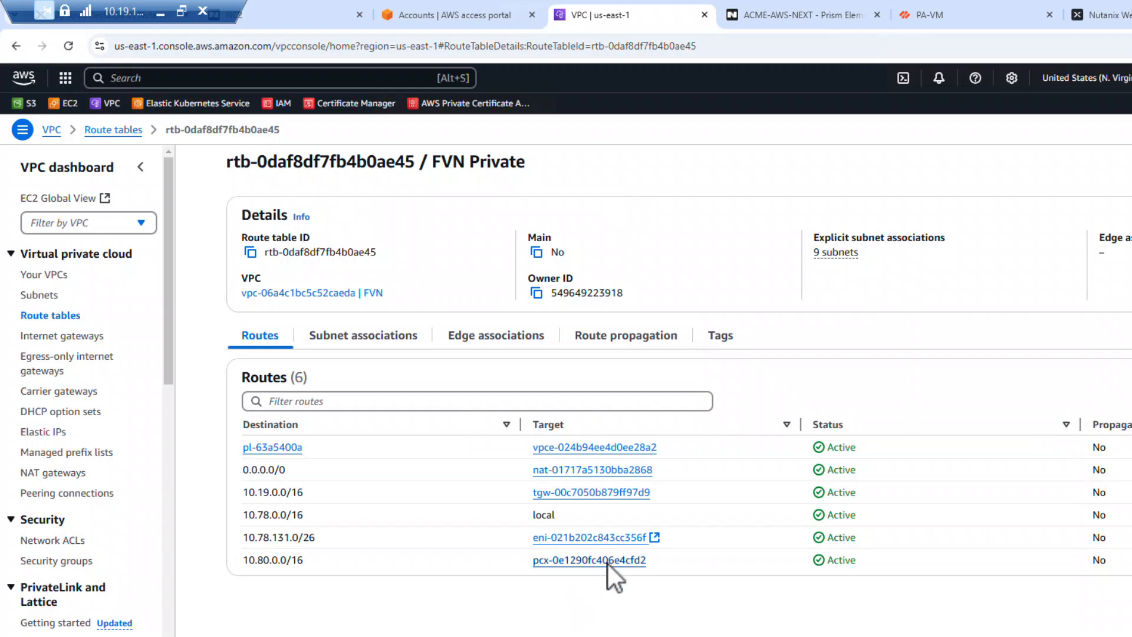
mouse_move(612, 552)
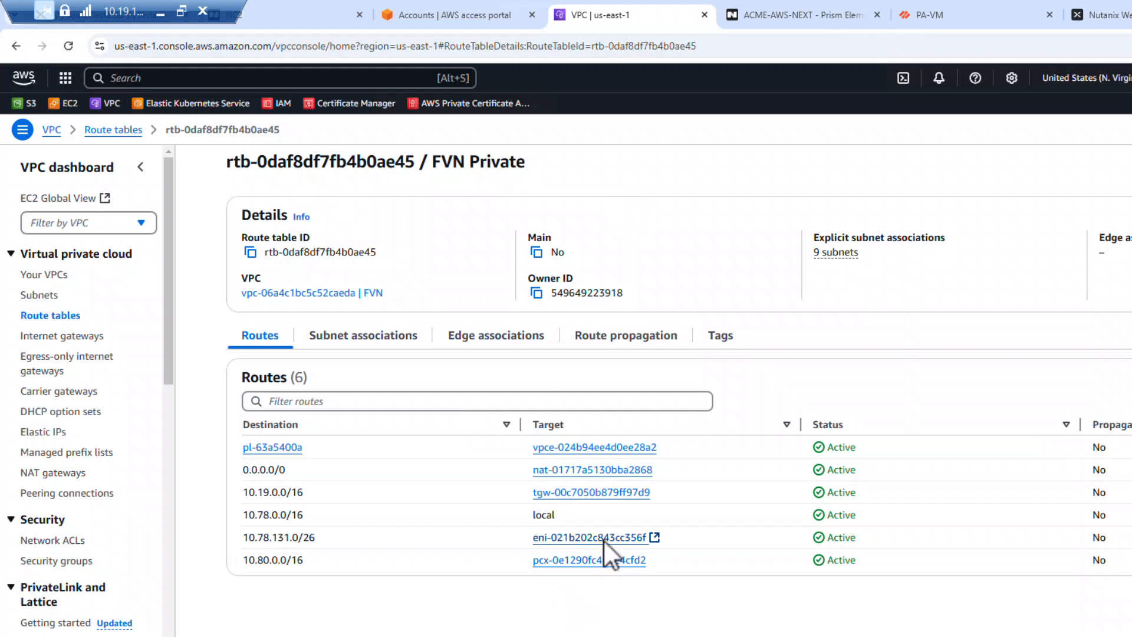
double_click(256, 538)
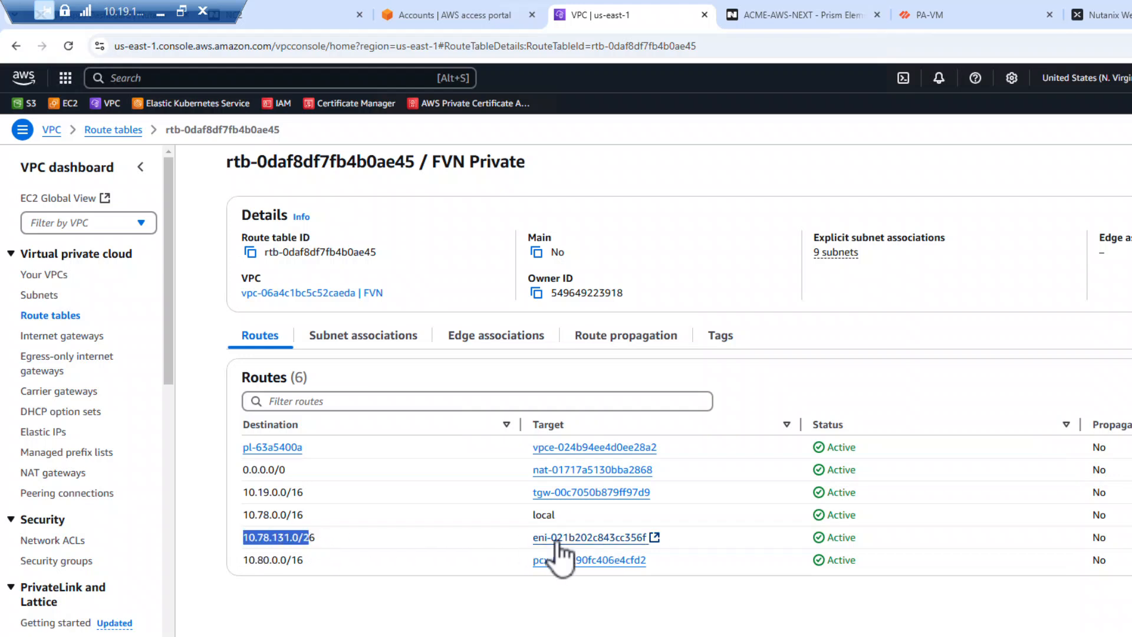
click(599, 538)
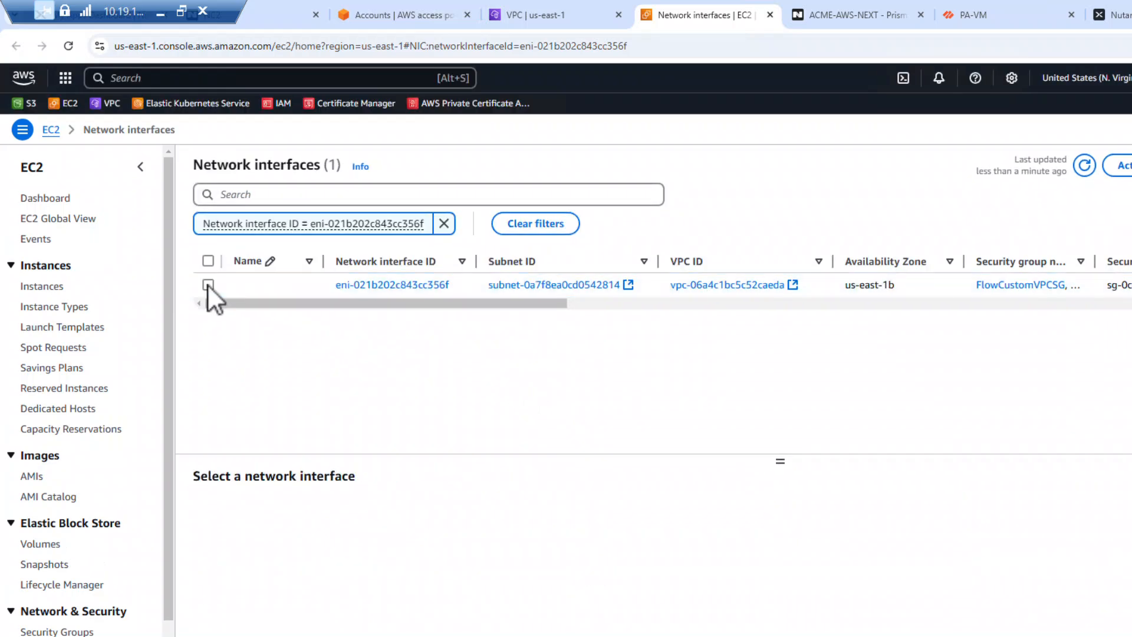
Step: Show eni-021b202c843cc356f details with primary 10.78.133.50 and secondary private IPv4 10.78.133.56
click(208, 285)
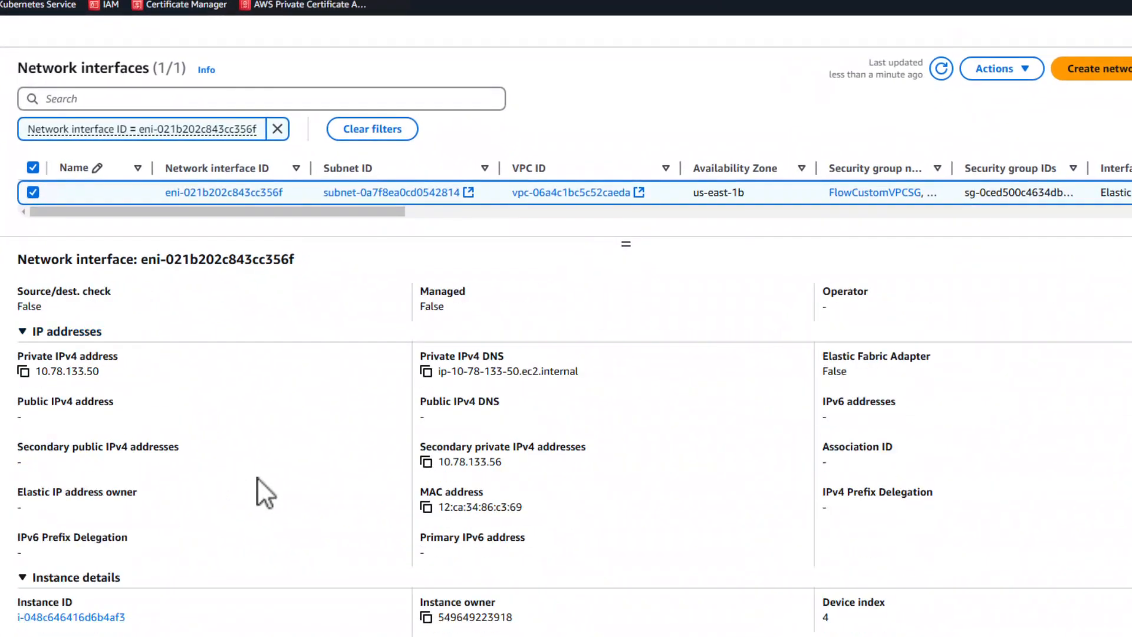
double_click(466, 461)
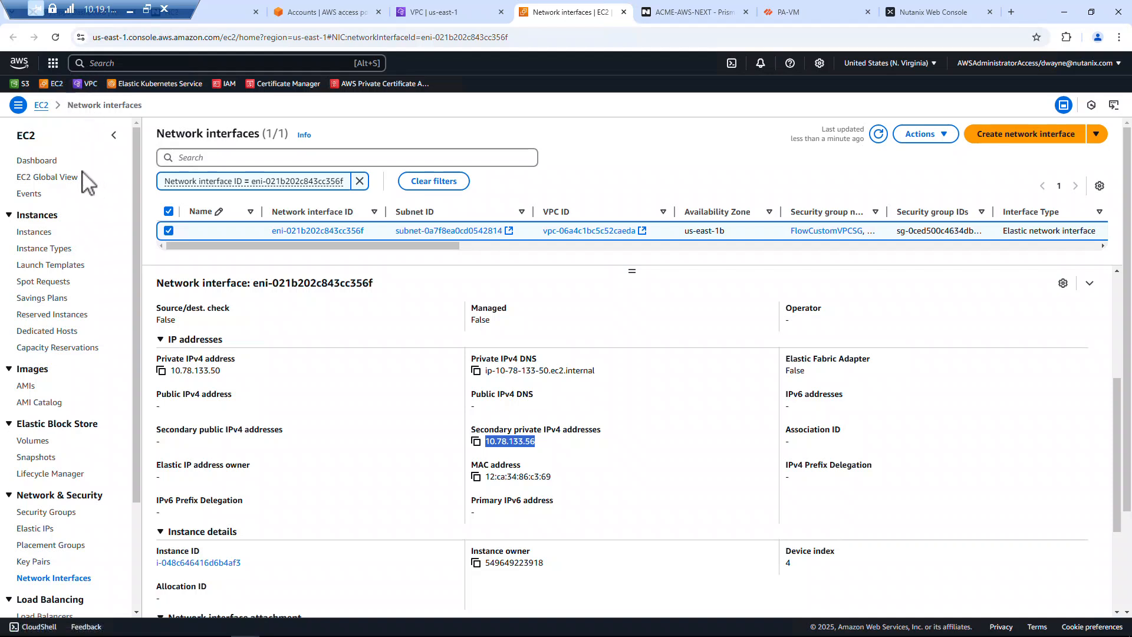
click(88, 84)
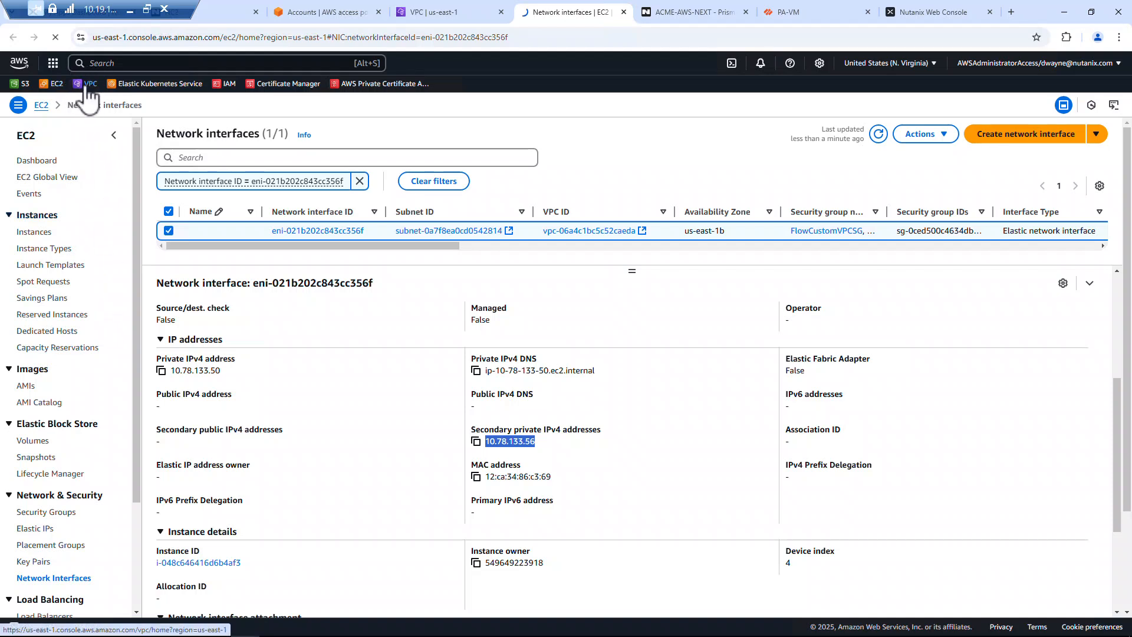
Step: View the FVN Public RT route table, whose 10.78.131.0/26 route targets eni-021b202c843cc356f
click(85, 83)
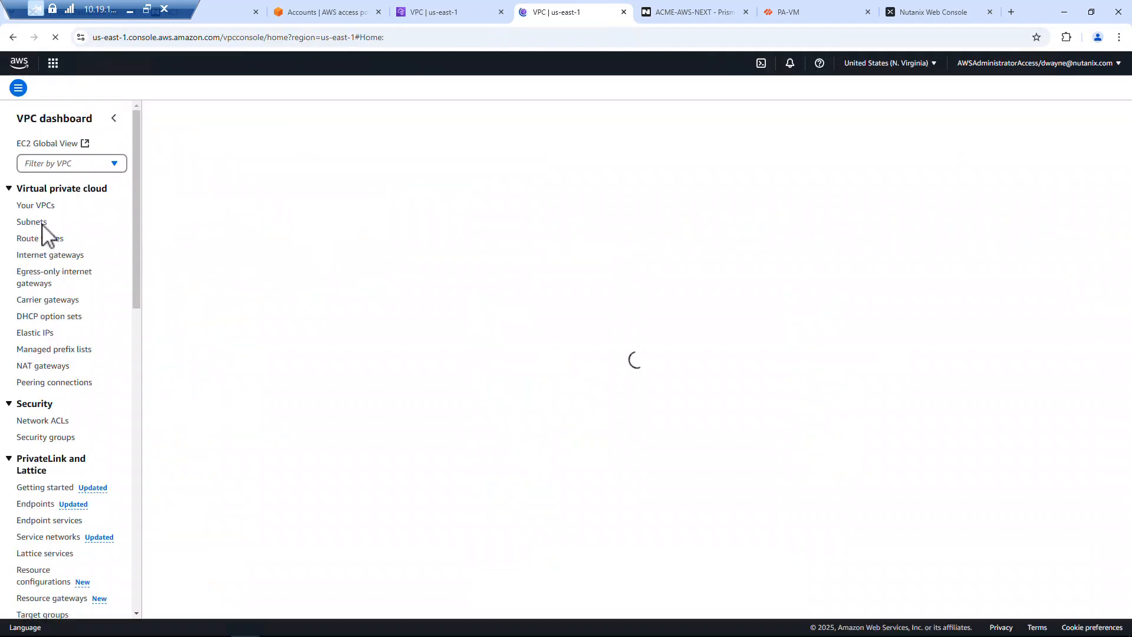
click(40, 238)
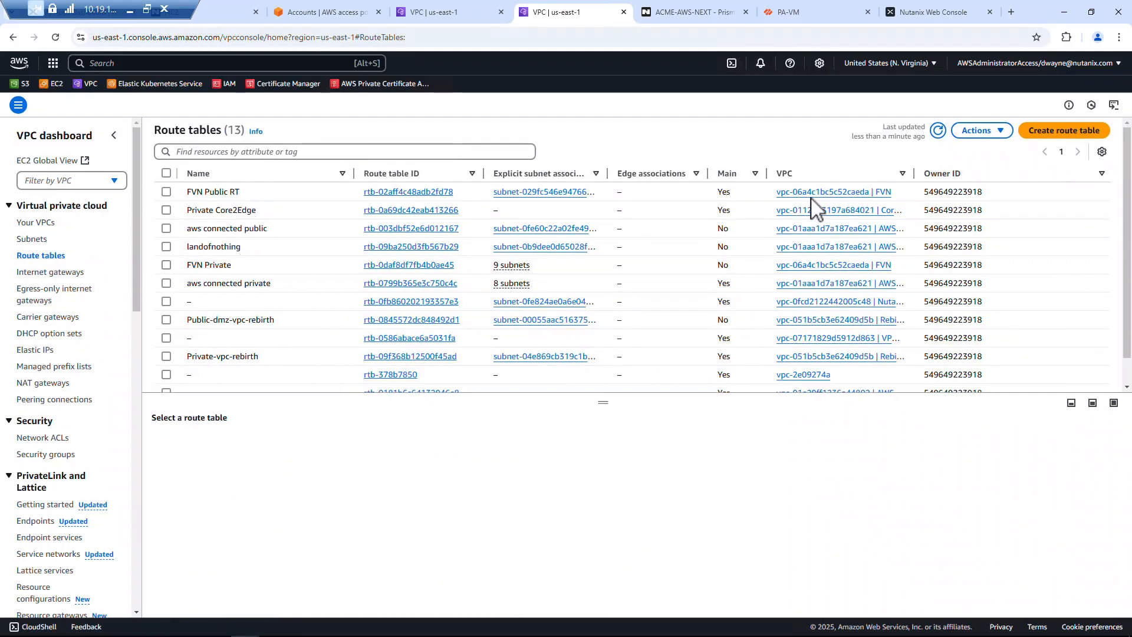
click(901, 174)
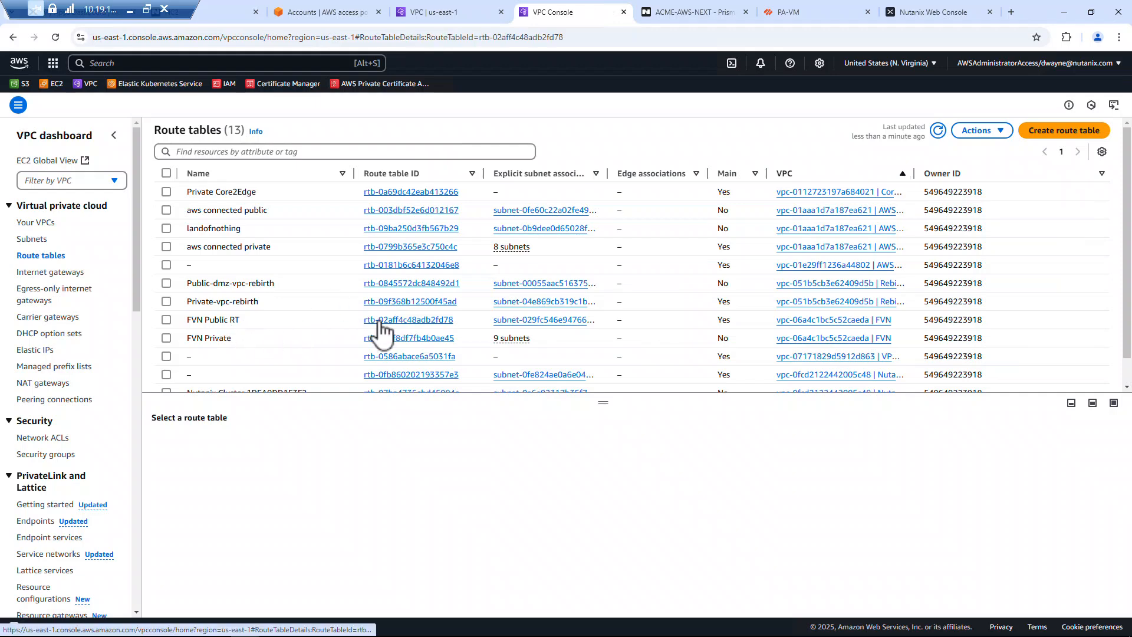
click(409, 320)
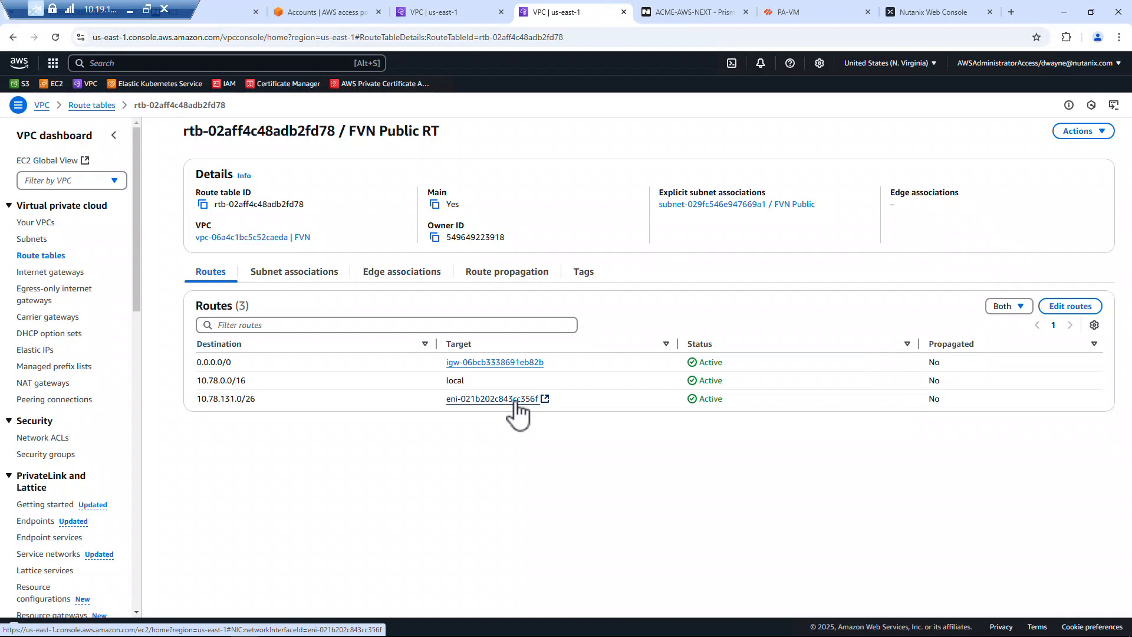
mouse_move(519, 415)
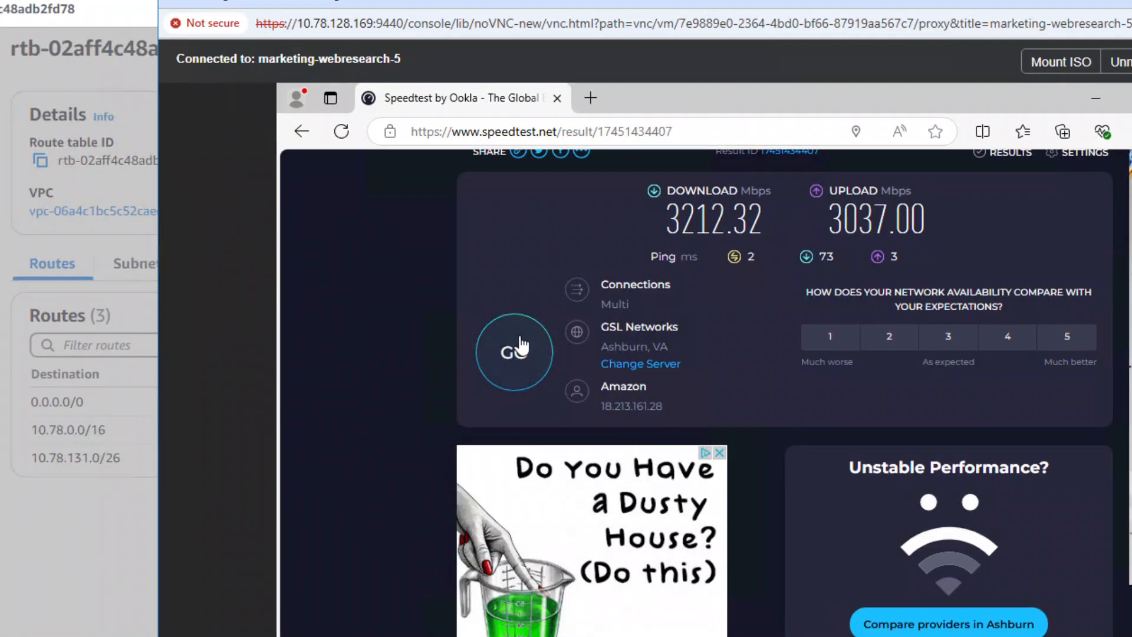
Step: Run a repeat Speedtest reaching 3255.83 Mbps download and 2985.96 Mbps upload
click(514, 351)
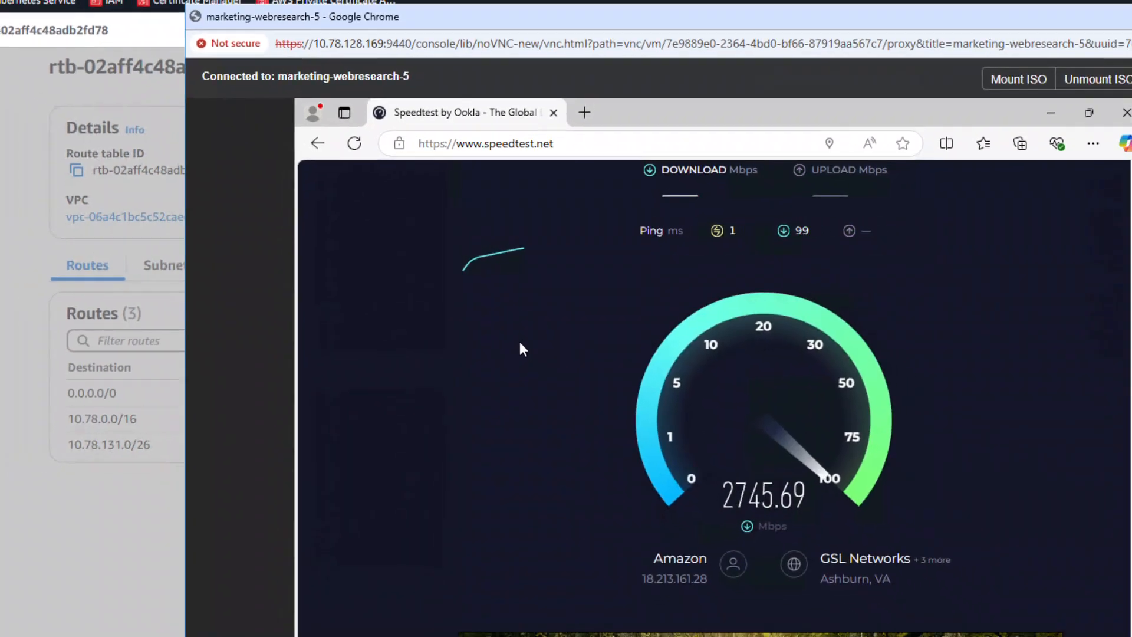
click(794, 12)
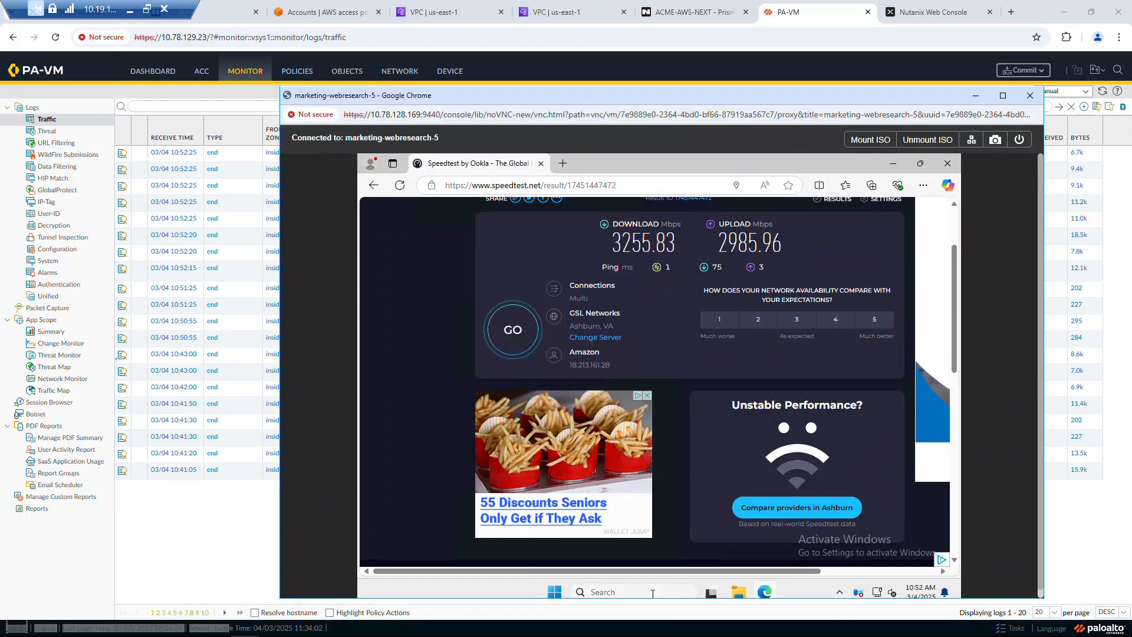
Step: Run ipconfig showing 10.78.131.26 with gateway 10.78.131.1, then view the PA-VM traffic log
text(cmd)
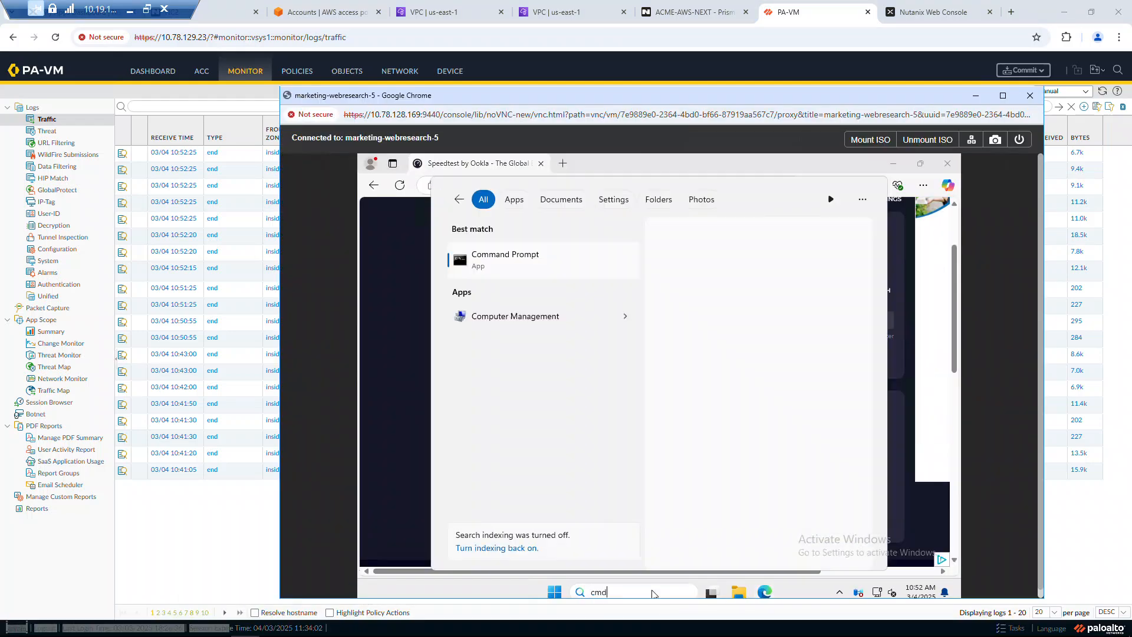
click(505, 258)
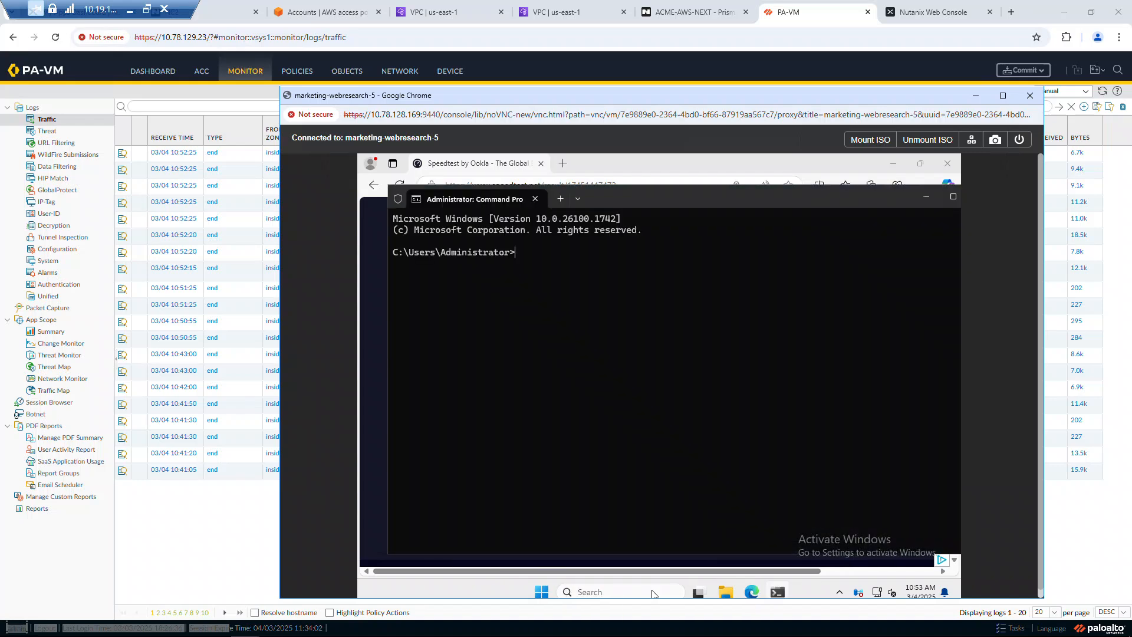
text(ipconfig)
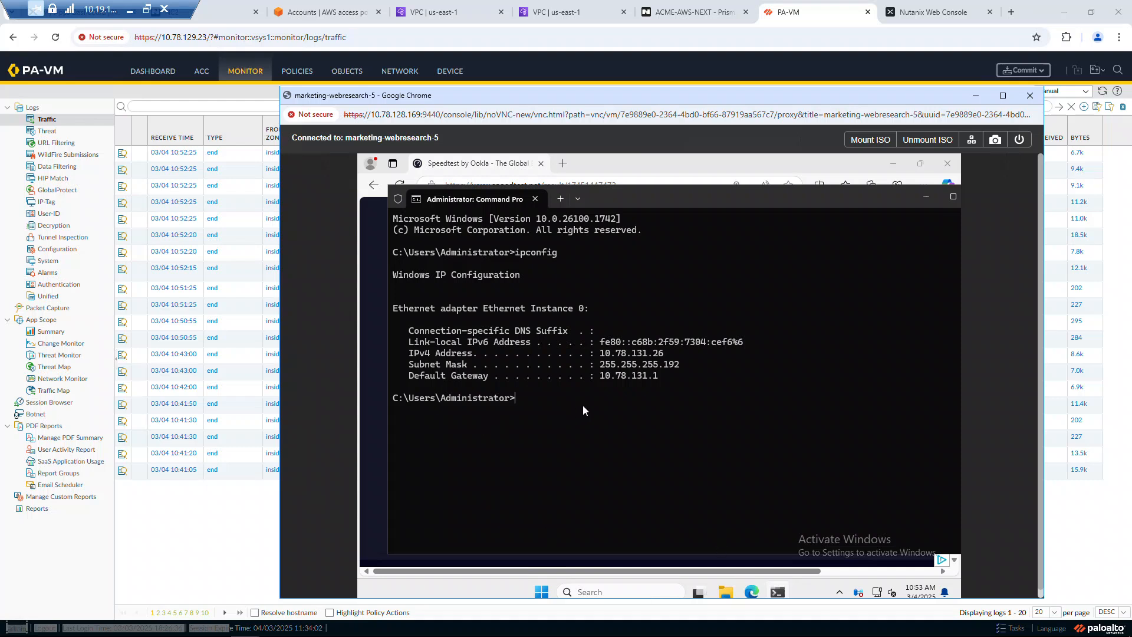
mouse_move(616, 382)
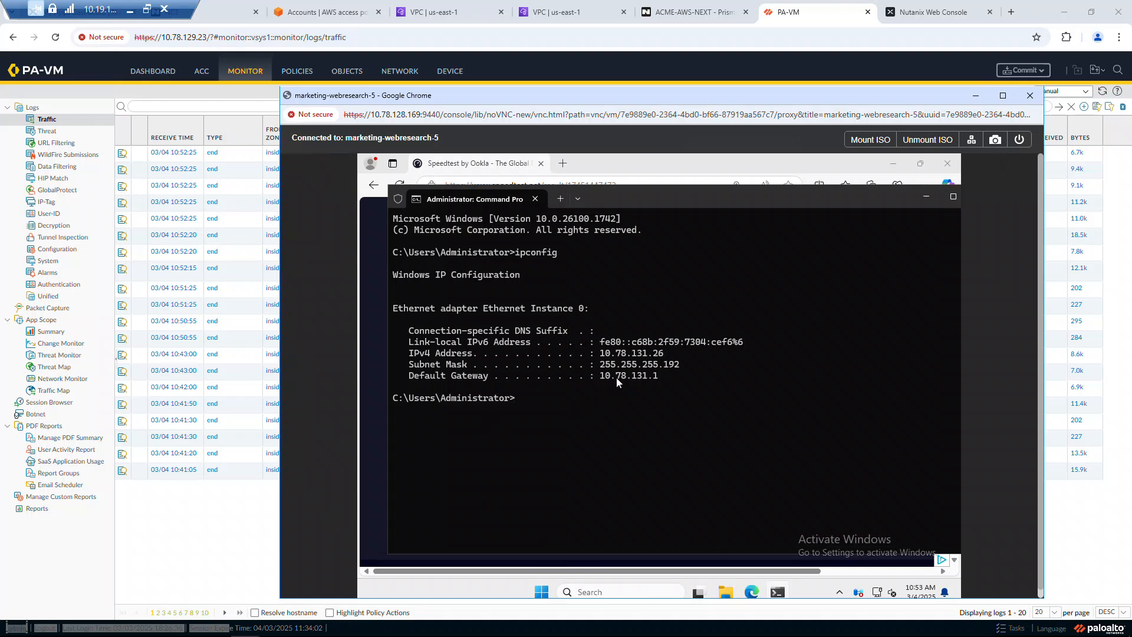
mouse_move(608, 382)
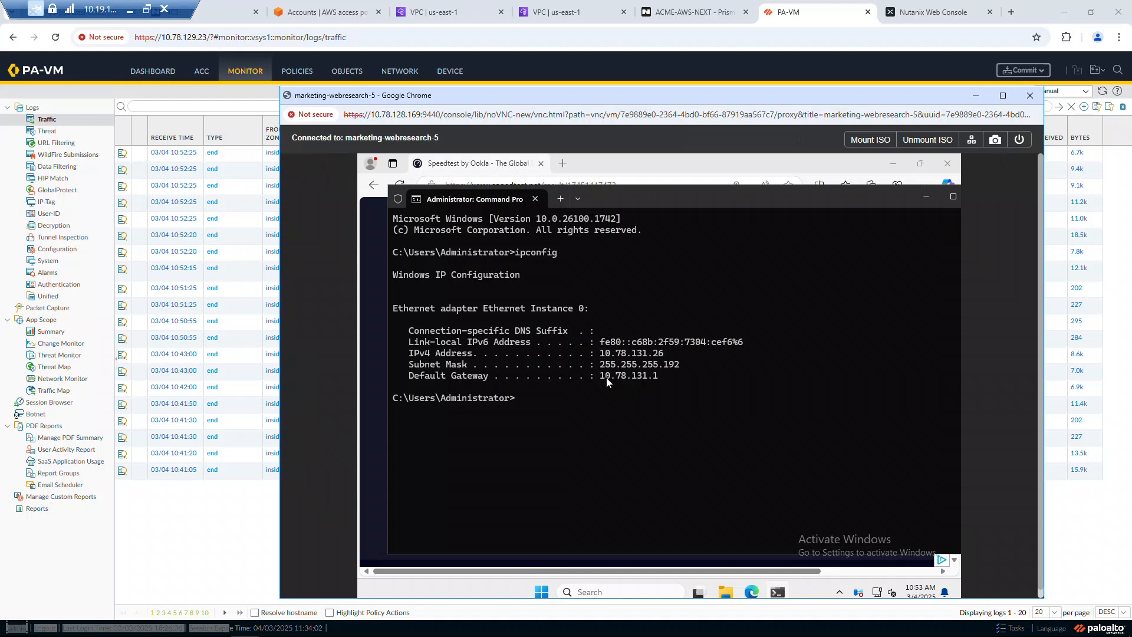
mouse_move(267, 349)
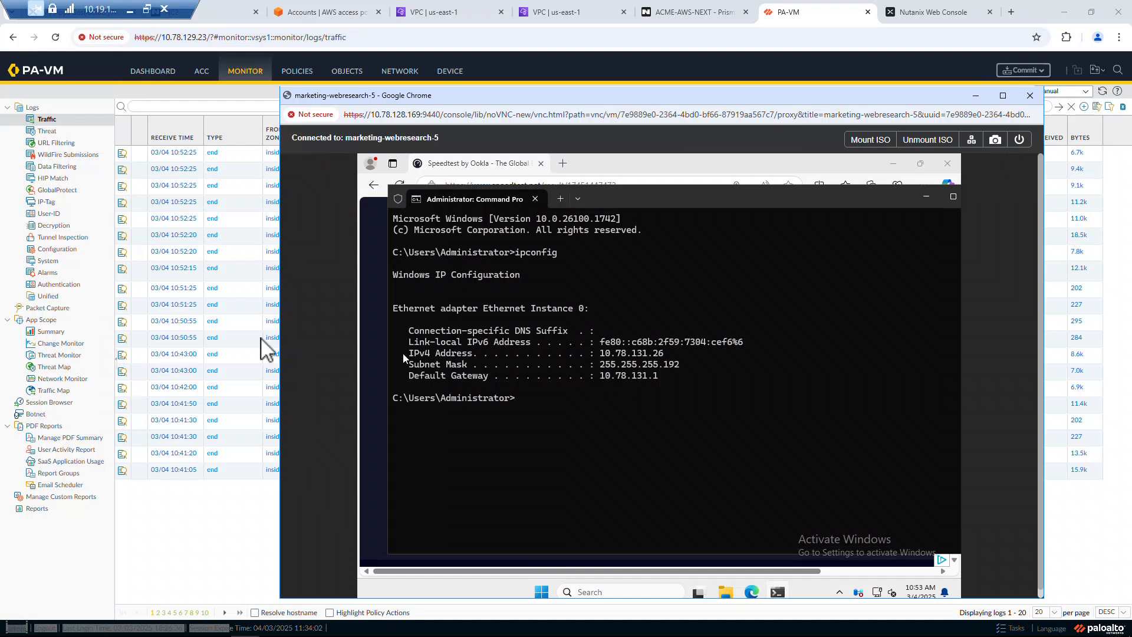
click(1028, 95)
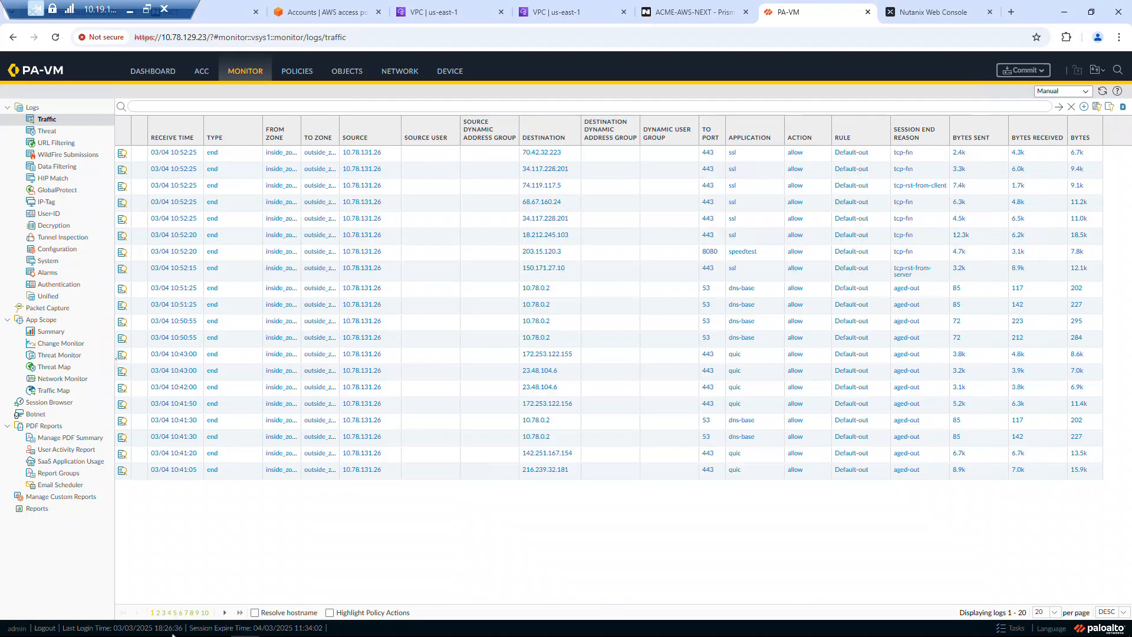